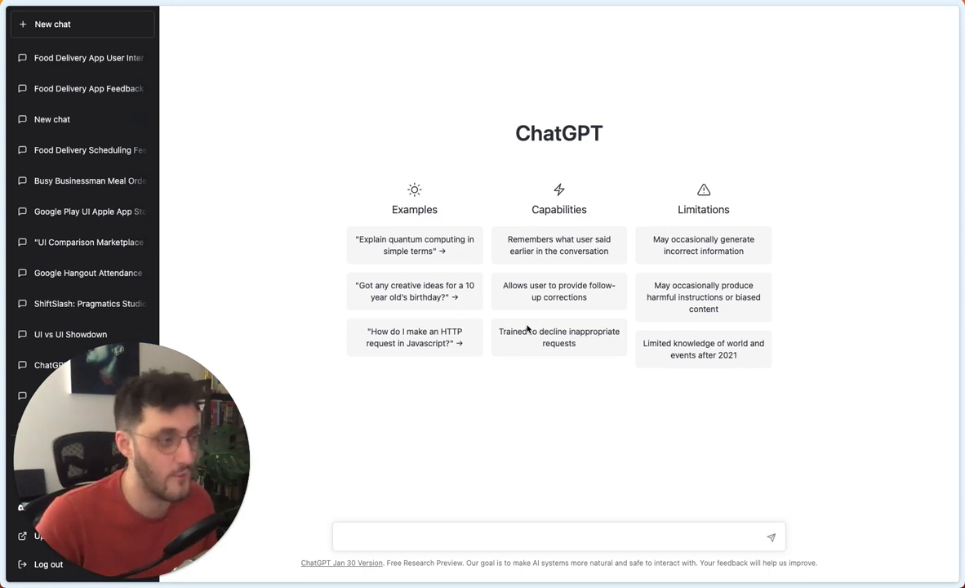
{"action": "mouse_move", "coordinate": [544, 500]}
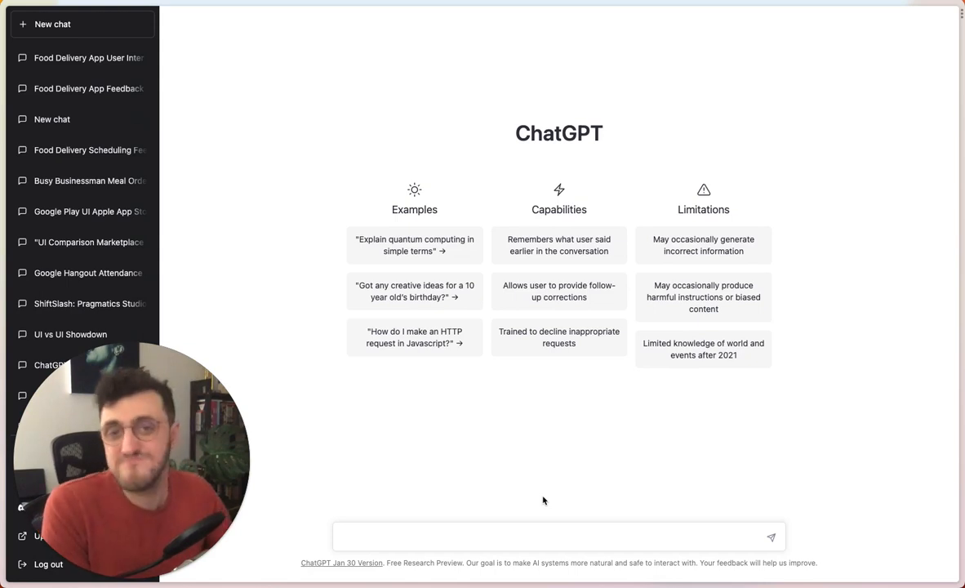
Step: Send the prompt 'Write a user interview about a food delivery app' to ChatGPT
{"action": "type", "text": "Write"}
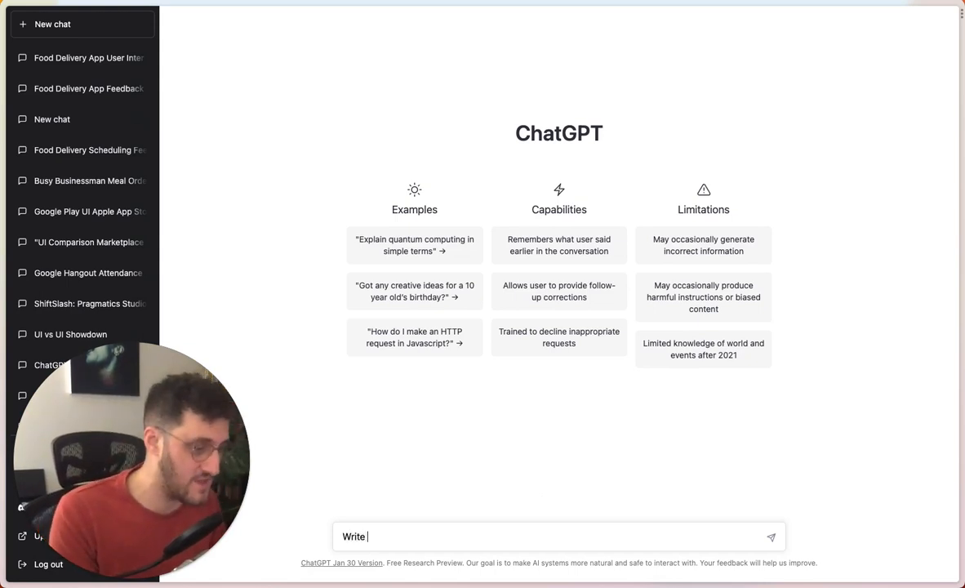
{"action": "type", "text": "a use"}
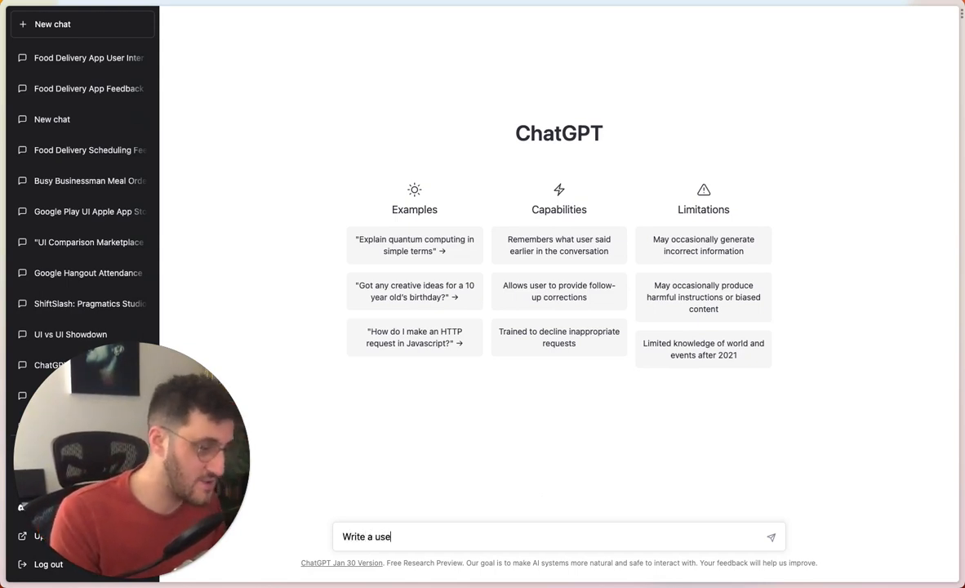
{"action": "type", "text": "r interview about fo"}
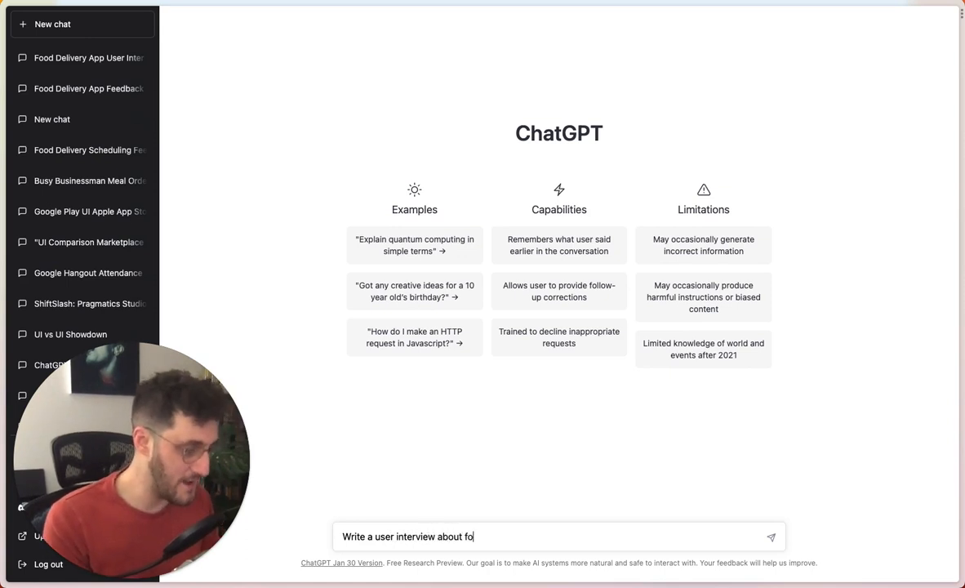
{"action": "type", "text": "a food deliv"}
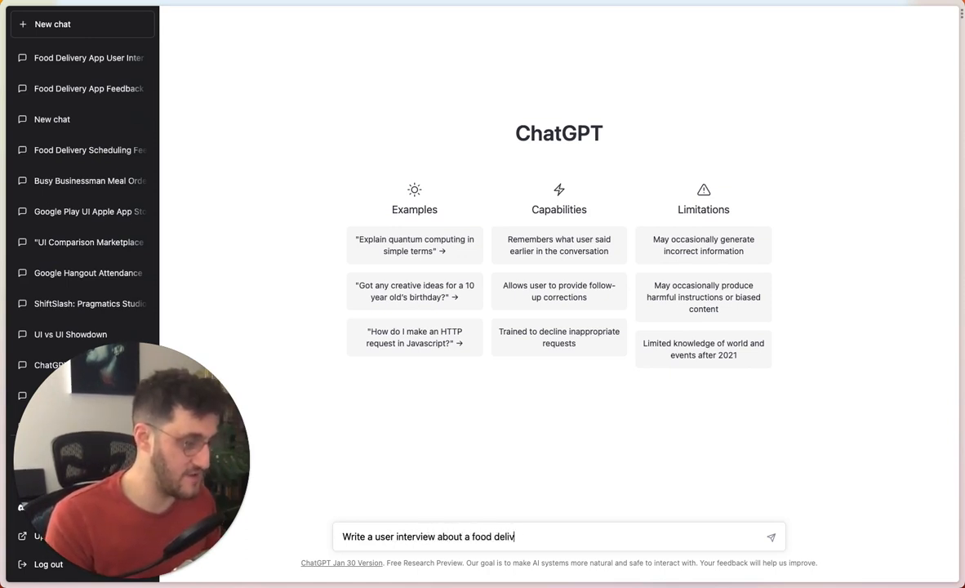
{"action": "left_click", "coordinate": [770, 536]}
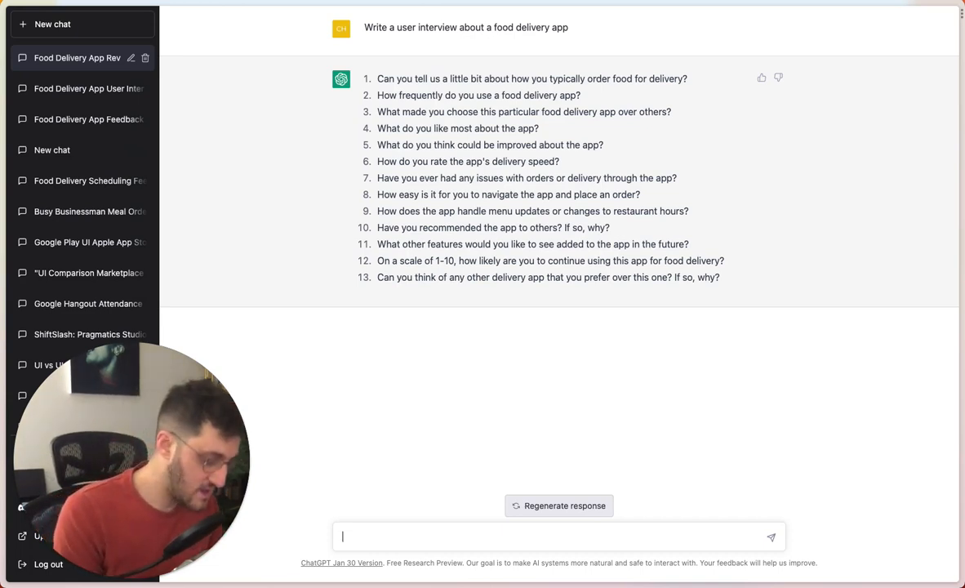
Step: Send a prompt requesting a user interview script to test the app's new scheduling feature
{"action": "type", "text": "Generate a user"}
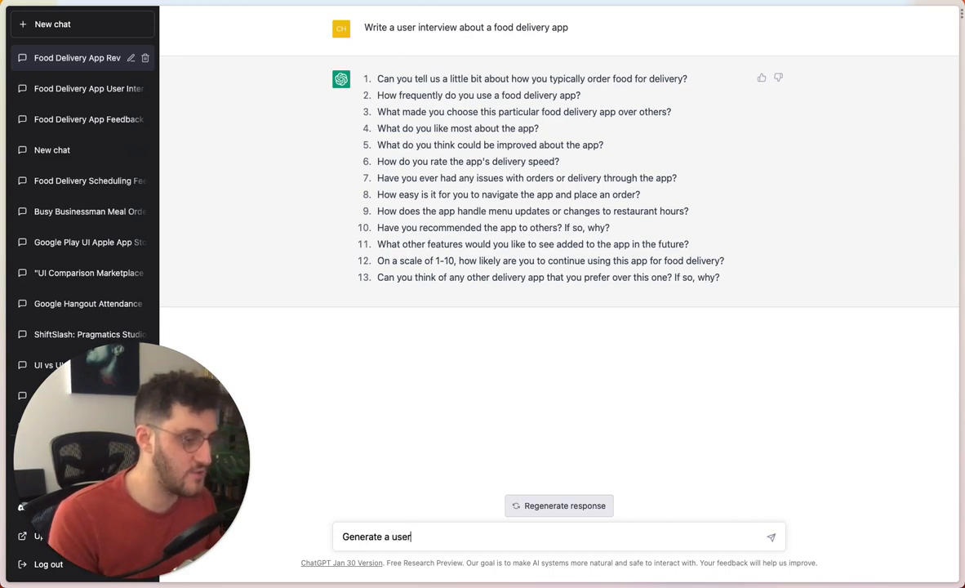
{"action": "type", "text": "interview script"}
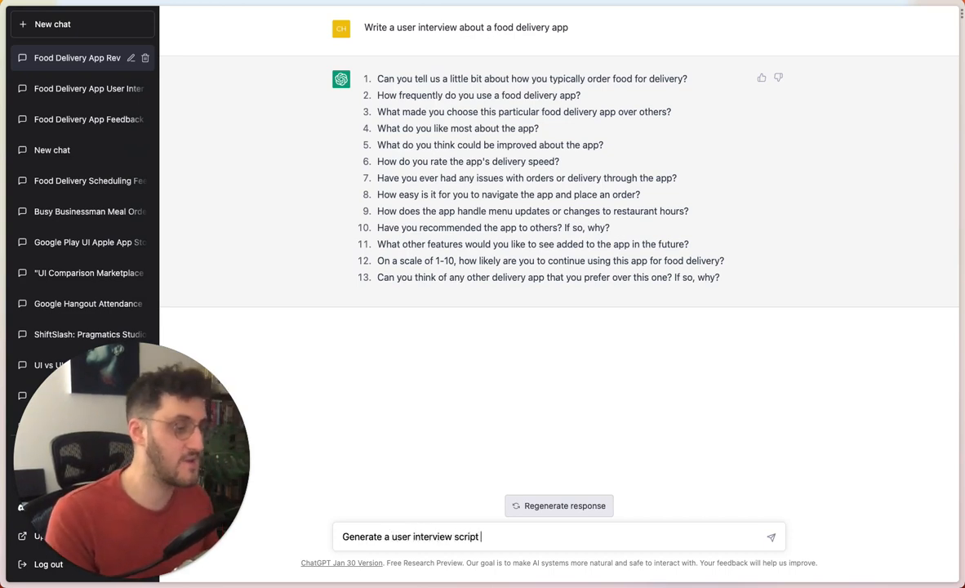
{"action": "type", "text": "to test"}
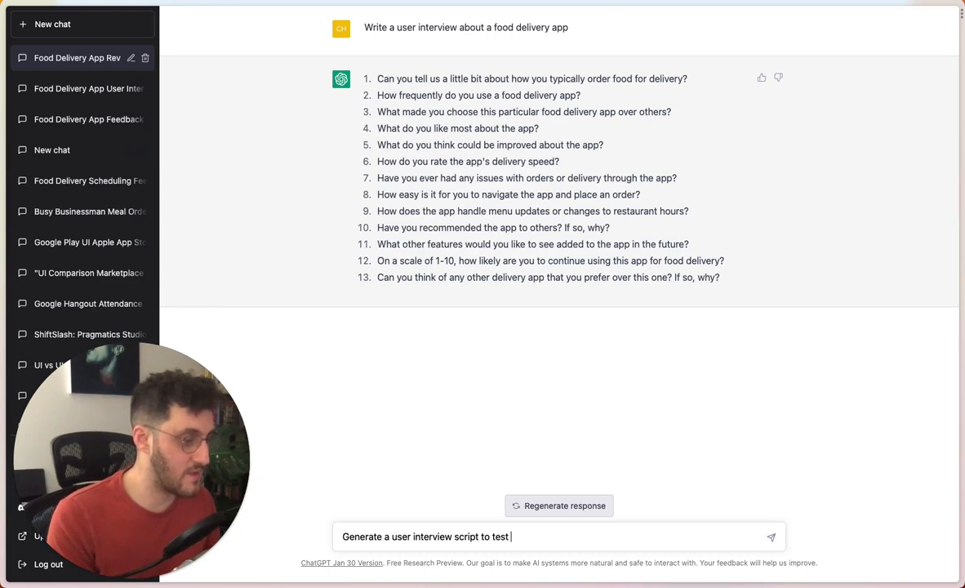
{"action": "type", "text": "a new sce"}
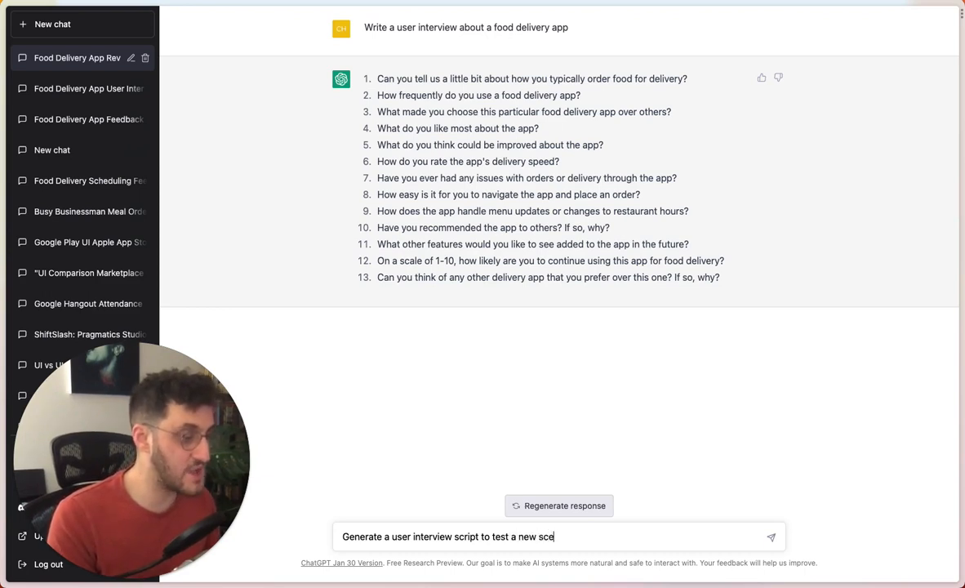
{"action": "type", "text": "hu"}
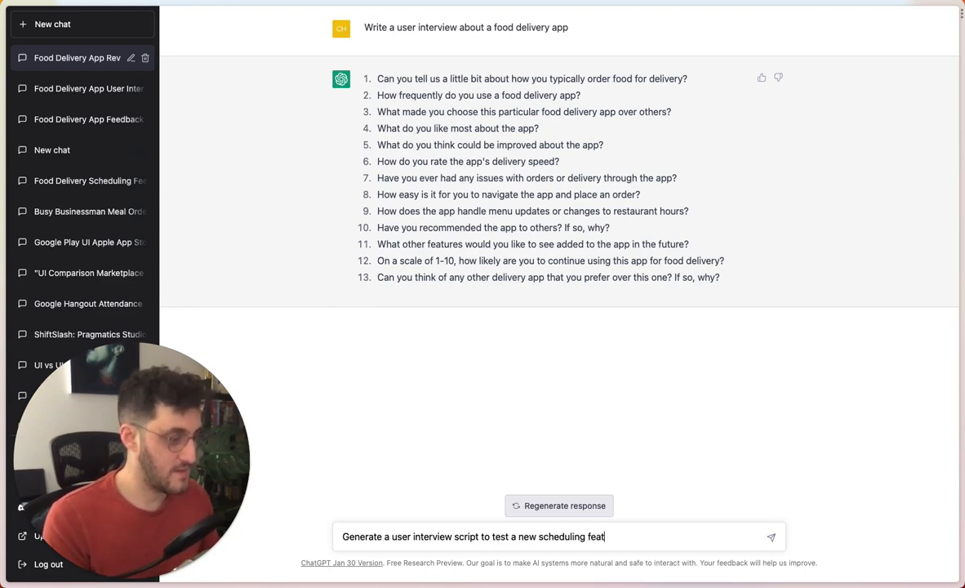
{"action": "type", "text": "ure in"}
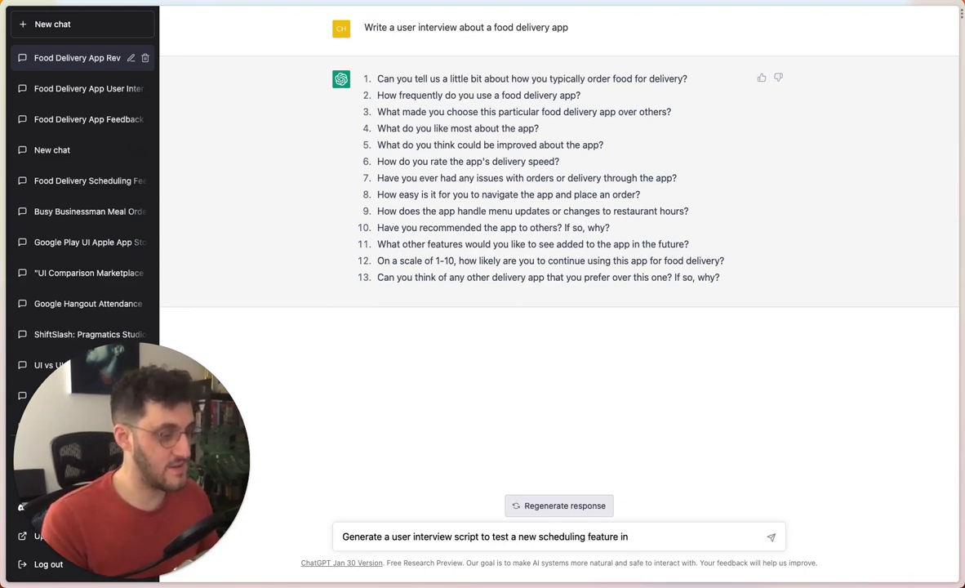
{"action": "type", "text": "the food delivery"}
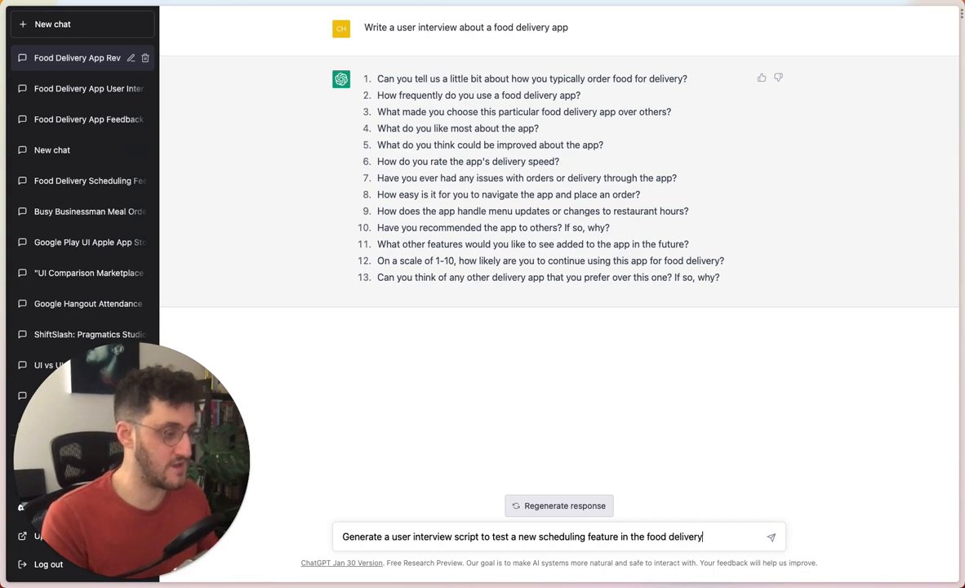
{"action": "key", "text": "Return"}
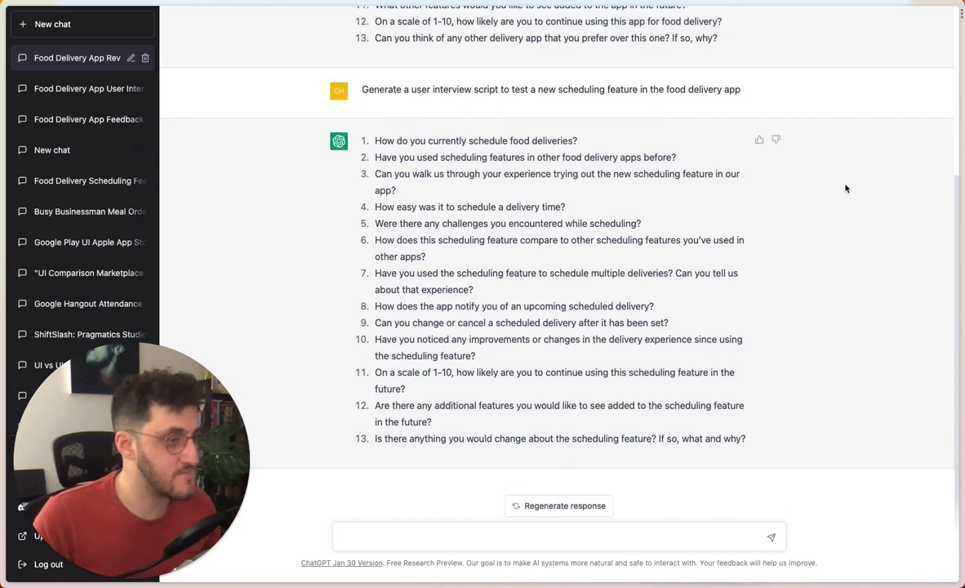
{"action": "scroll", "scroll_direction": "up", "scroll_amount": 3}
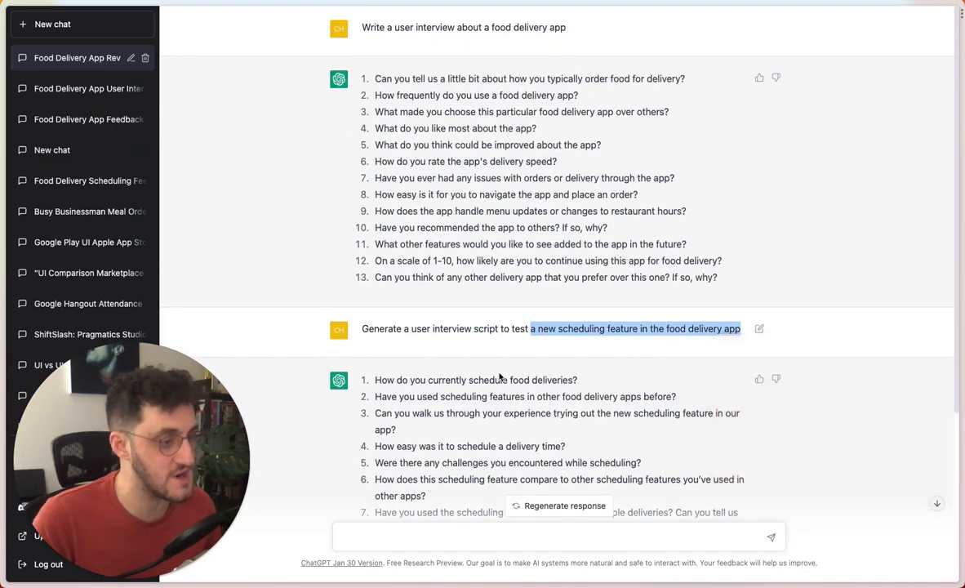
{"action": "left_click_drag", "start_coordinate": [375, 380], "coordinate": [497, 446]}
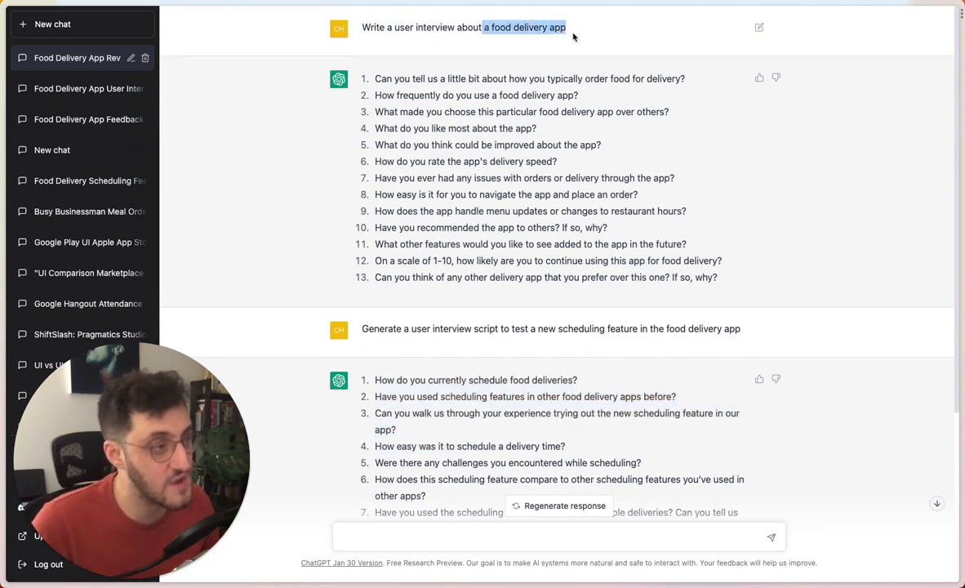
{"action": "right_click", "coordinate": [550, 328]}
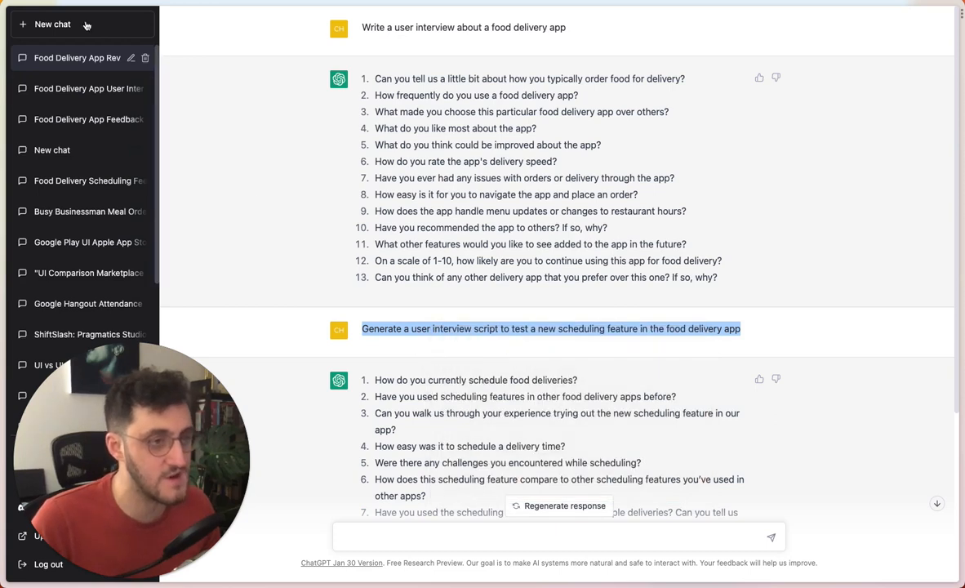
Step: Start a new chat and send the scheduling-feature interview script prompt there
{"action": "left_click", "coordinate": [52, 24]}
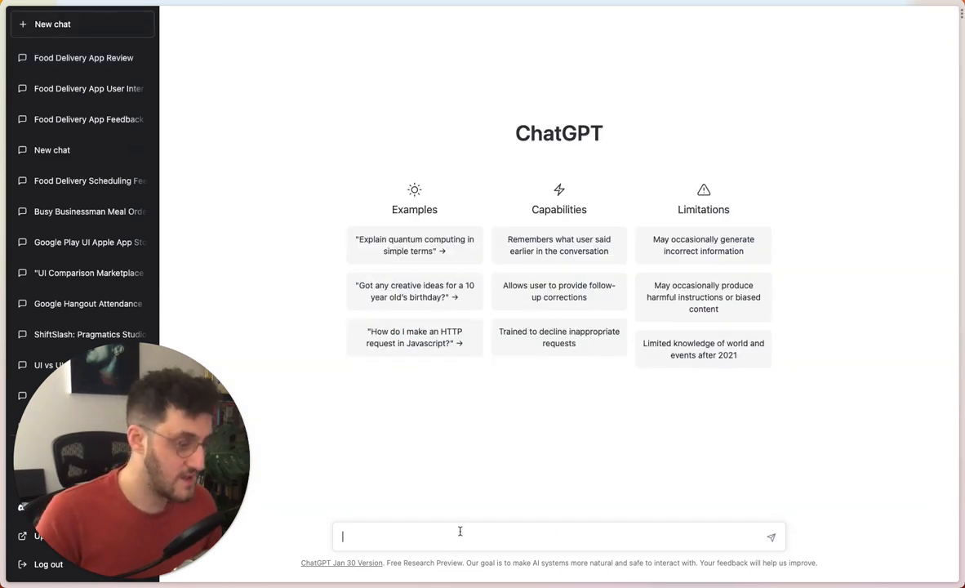
{"action": "type", "text": "Generate a user interview script to test a new scheduling feature in the food delivery app"}
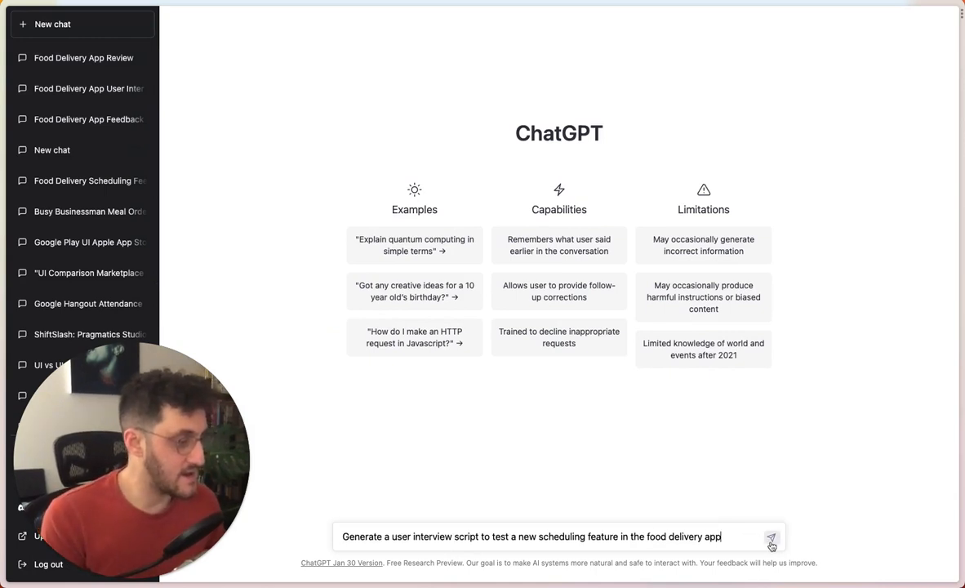
{"action": "left_click", "coordinate": [770, 537]}
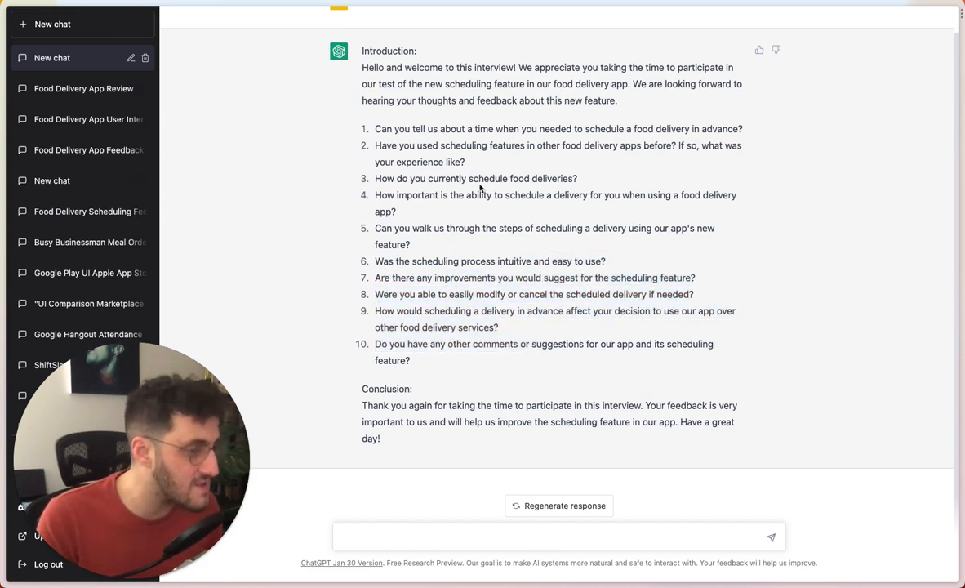
{"action": "left_click_drag", "start_coordinate": [375, 178], "coordinate": [622, 195]}
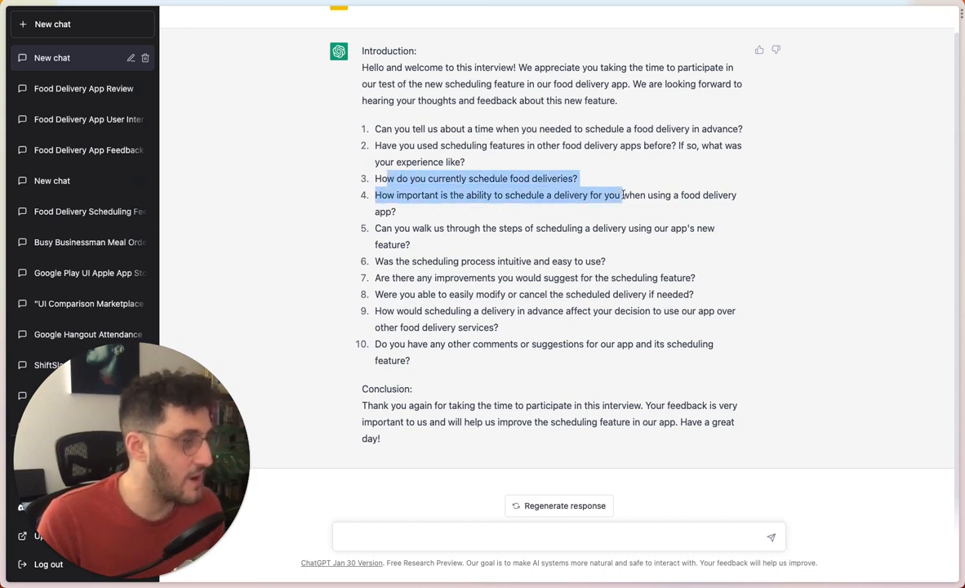
{"action": "left_click", "coordinate": [457, 140]}
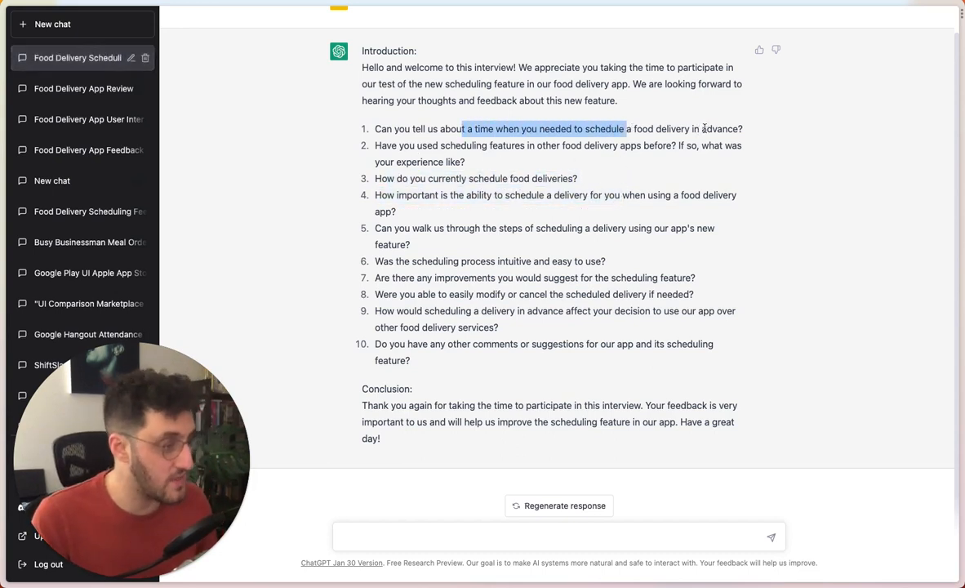
{"action": "mouse_move", "coordinate": [602, 245]}
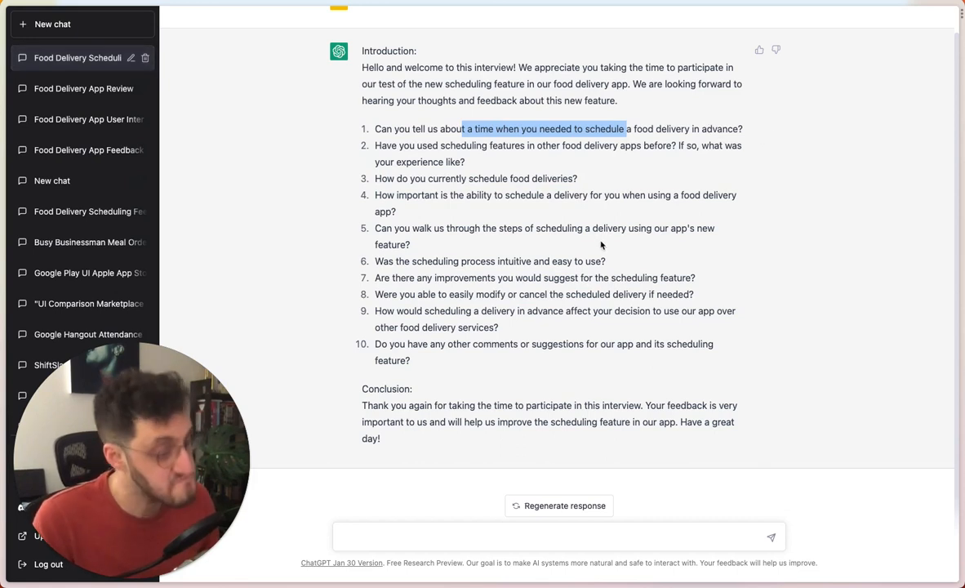
{"action": "left_click", "coordinate": [422, 536]}
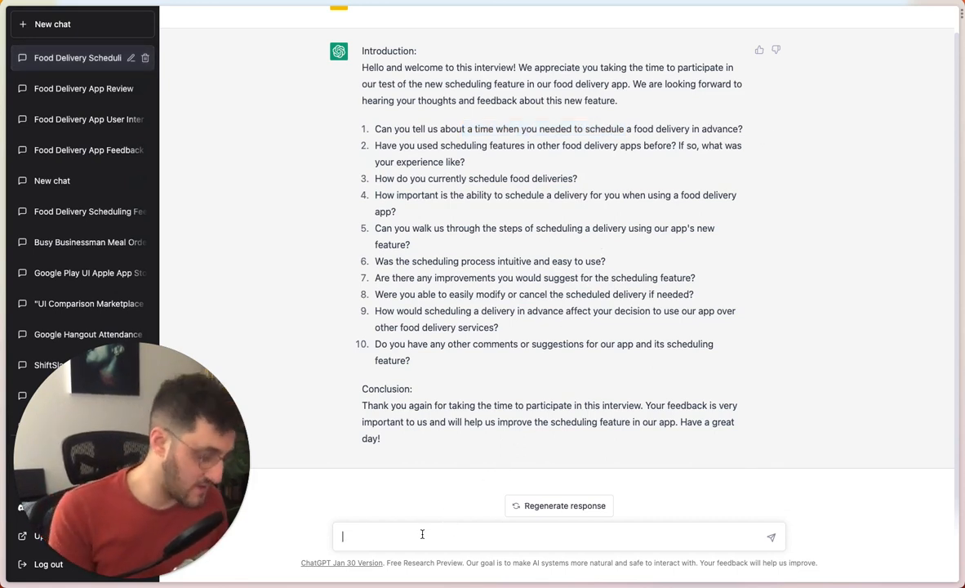
Step: Send the request 'Please break up the questions into sections'
{"action": "type", "text": "Please bre"}
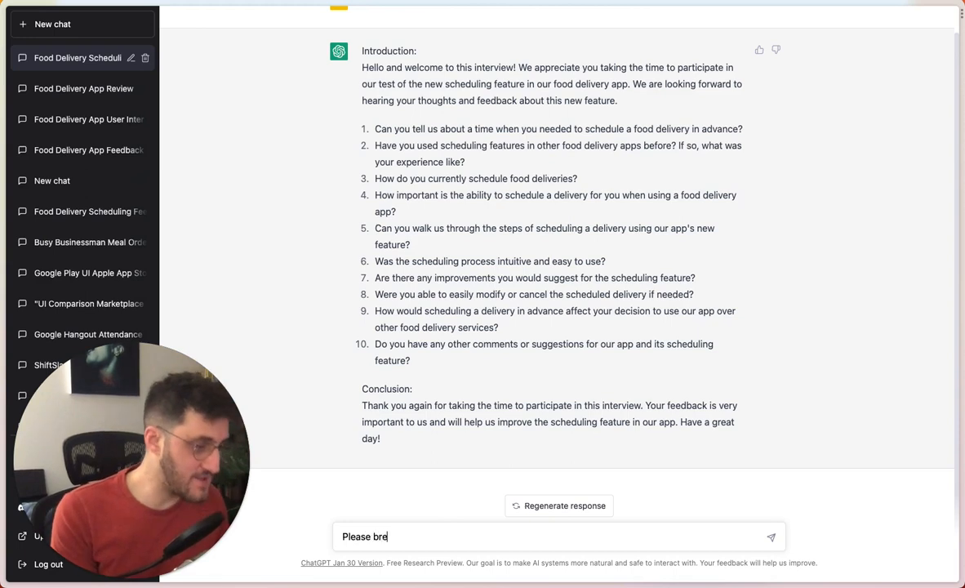
{"action": "type", "text": "ak up the que"}
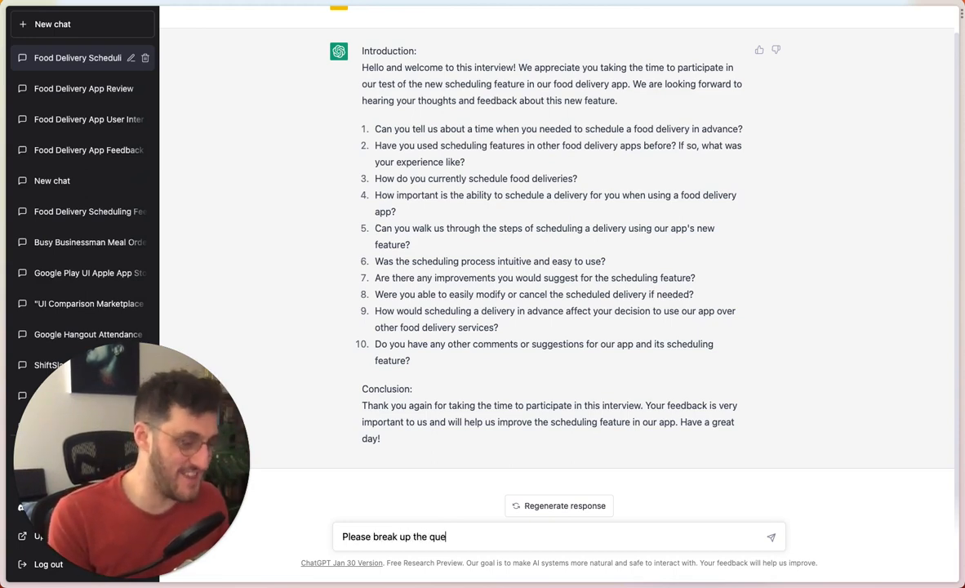
{"action": "type", "text": "stions into sec"}
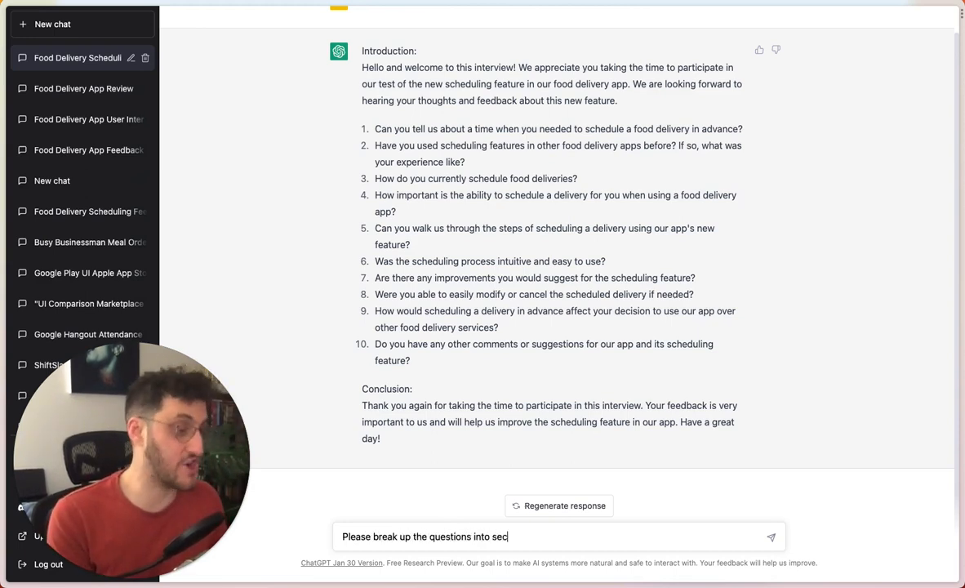
{"action": "key", "text": "Return"}
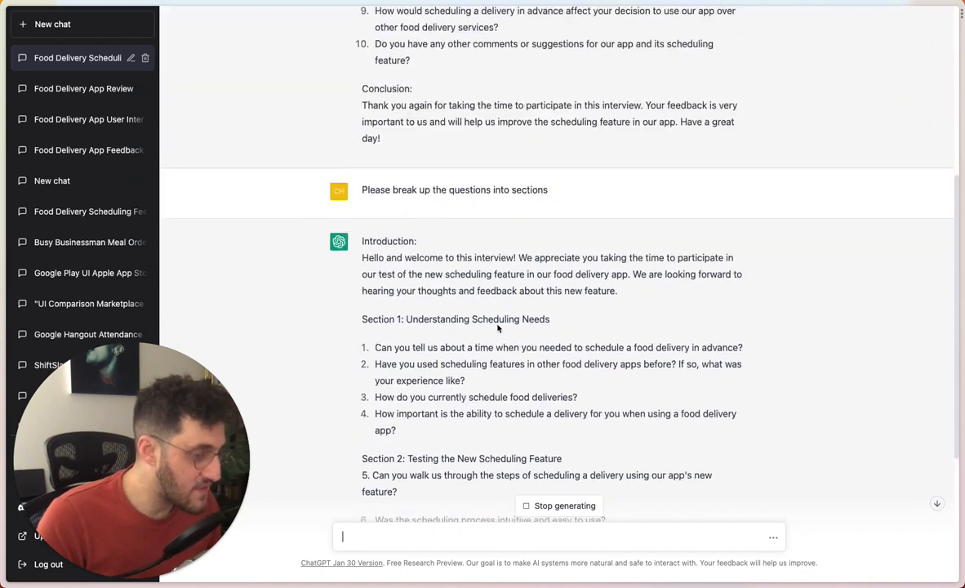
{"action": "scroll", "scroll_direction": "down", "scroll_amount": 3}
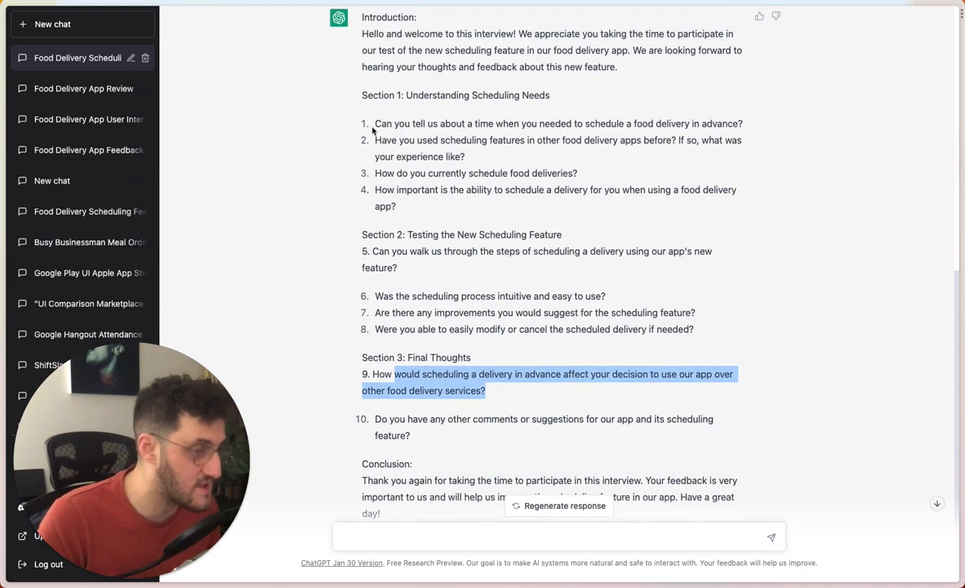
{"action": "left_click", "coordinate": [526, 203]}
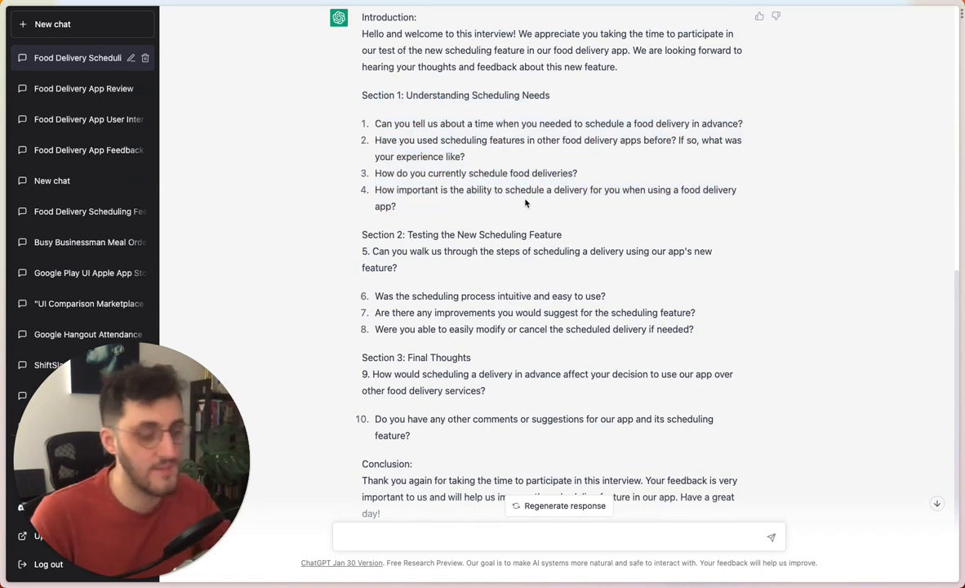
{"action": "scroll", "scroll_direction": "up", "scroll_amount": 3}
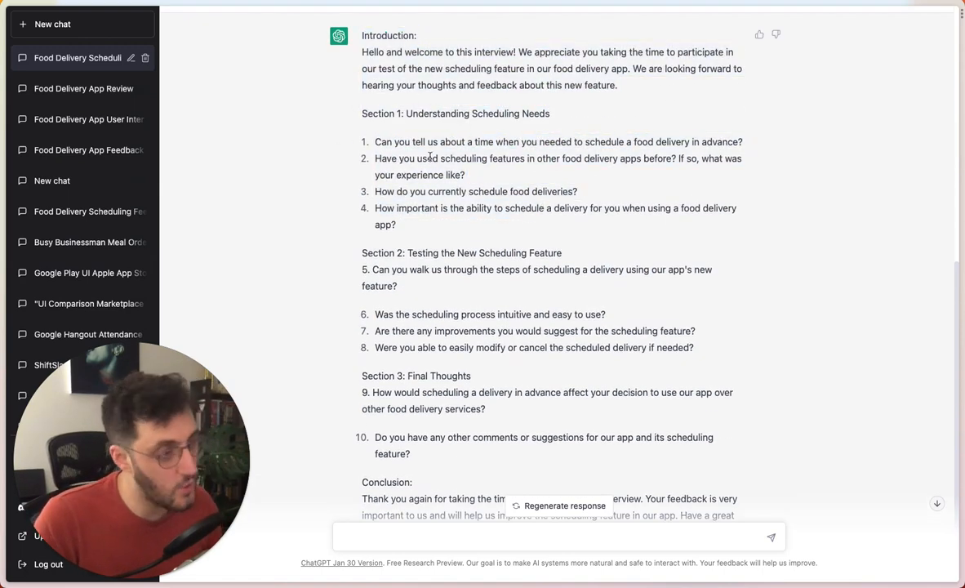
{"action": "left_click_drag", "start_coordinate": [388, 35], "coordinate": [464, 174]}
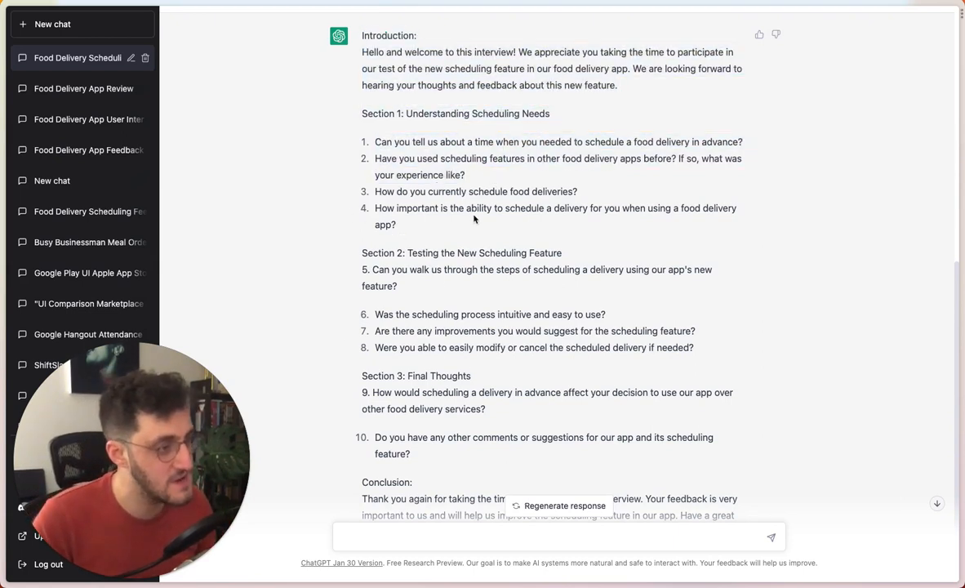
{"action": "mouse_move", "coordinate": [503, 351]}
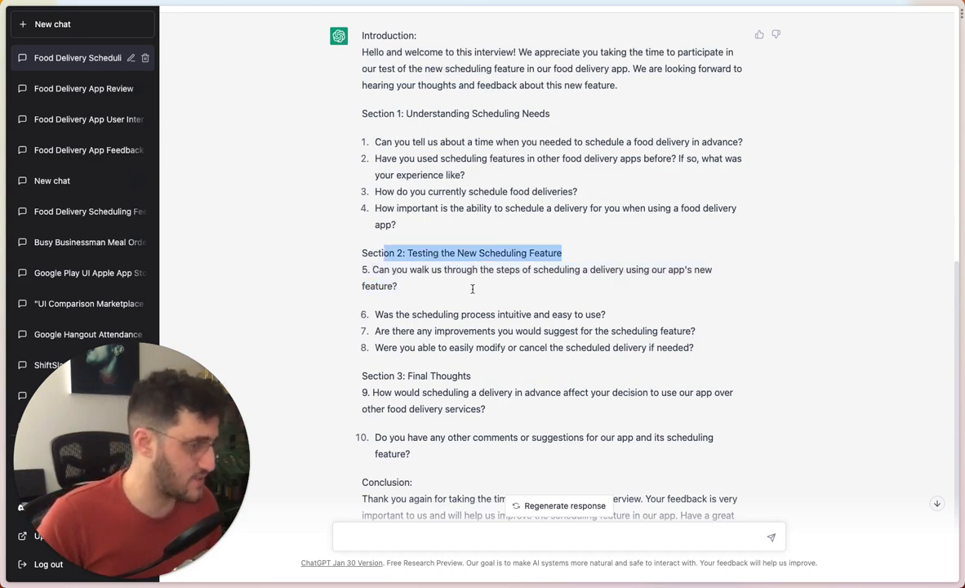
{"action": "mouse_move", "coordinate": [583, 405]}
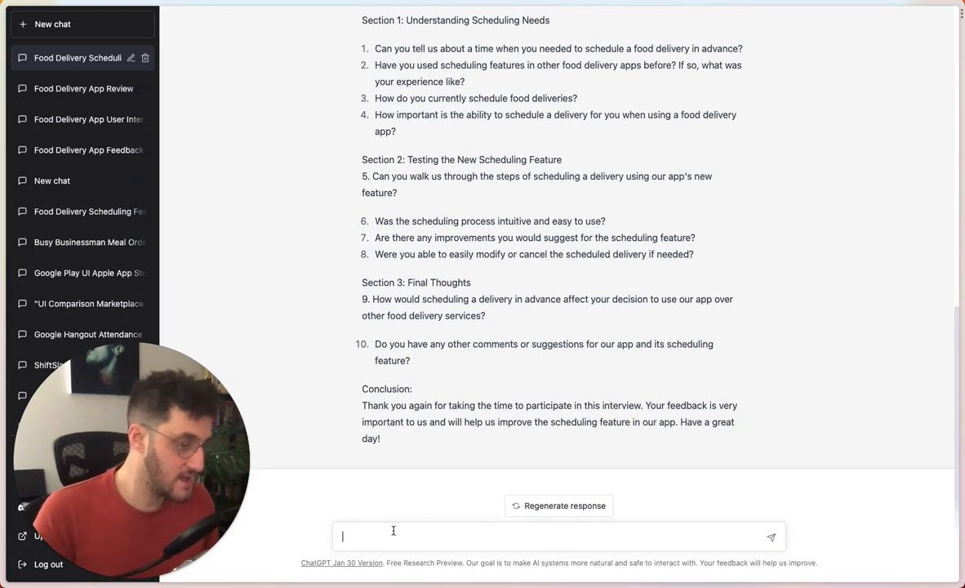
Step: Enter the prompt 'Add a section about competing apps'
{"action": "type", "text": "Add a se"}
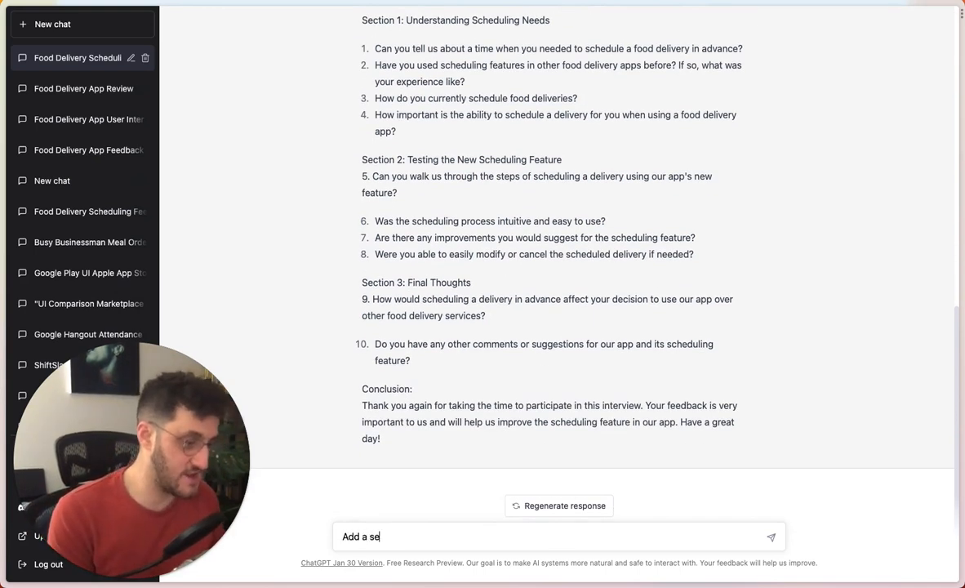
{"action": "type", "text": "ction about"}
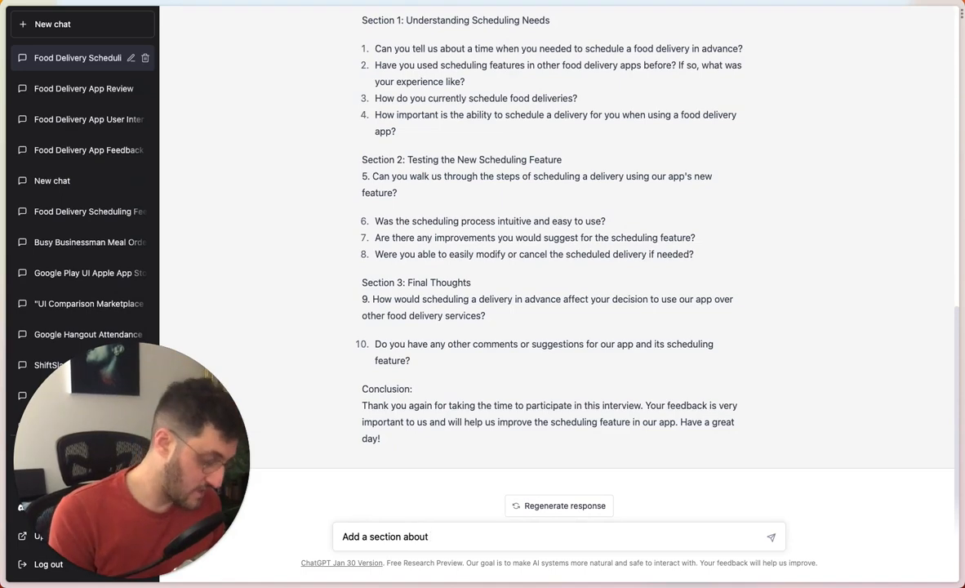
{"action": "type", "text": "competing apps"}
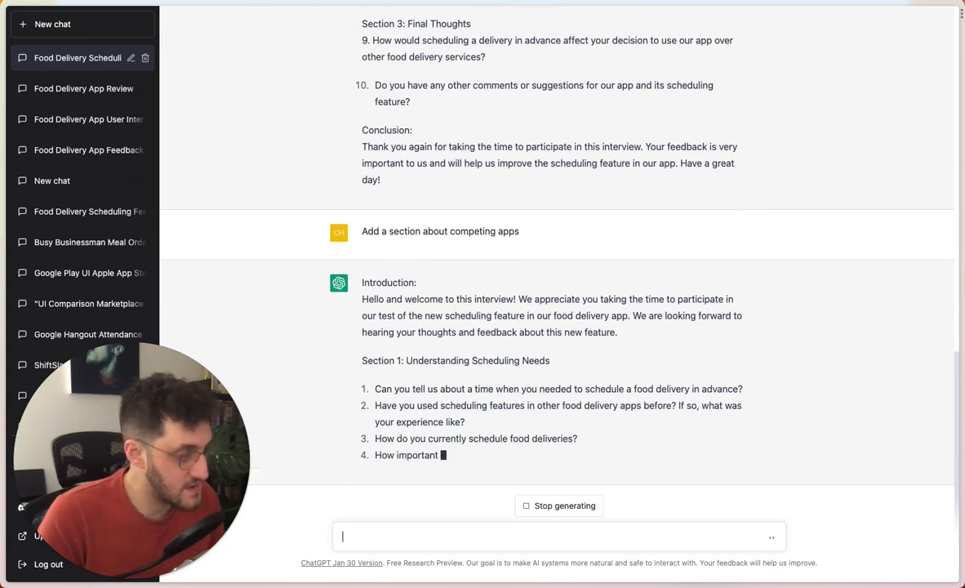
Step: Scroll through the finished reply to review Section 3: Competing Apps and Section 4
{"action": "scroll", "scroll_direction": "down", "scroll_amount": 3}
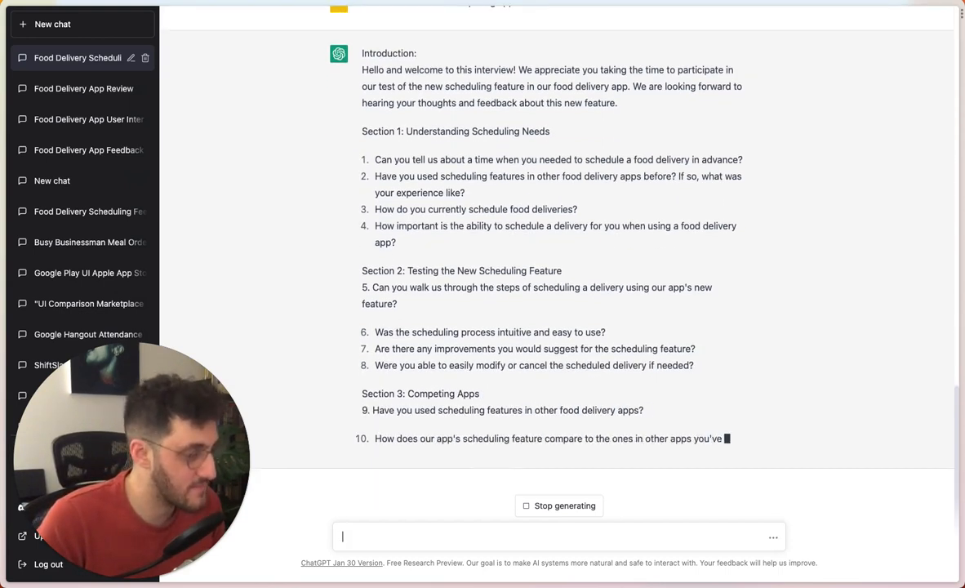
{"action": "scroll", "scroll_direction": "down", "scroll_amount": 3}
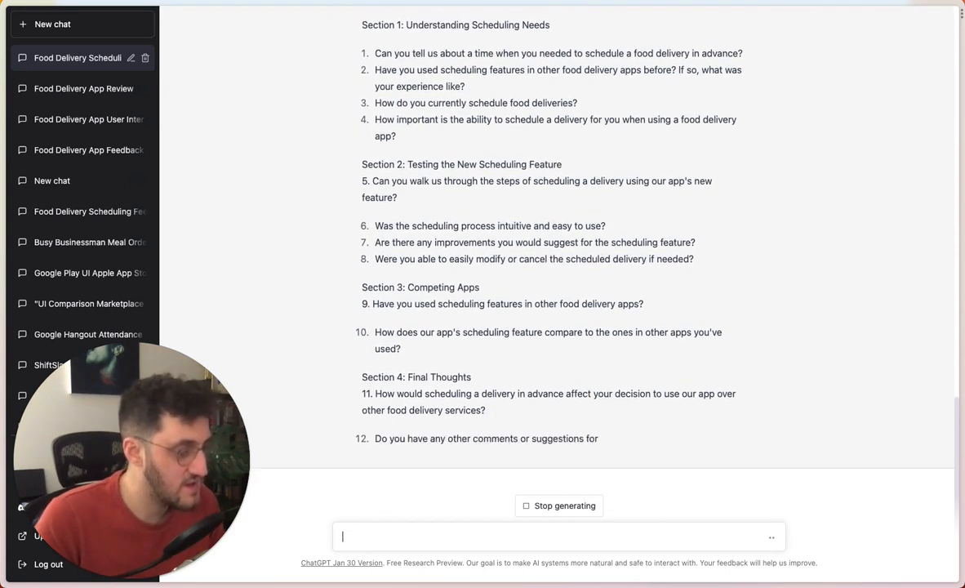
{"action": "scroll", "scroll_direction": "down", "scroll_amount": 3}
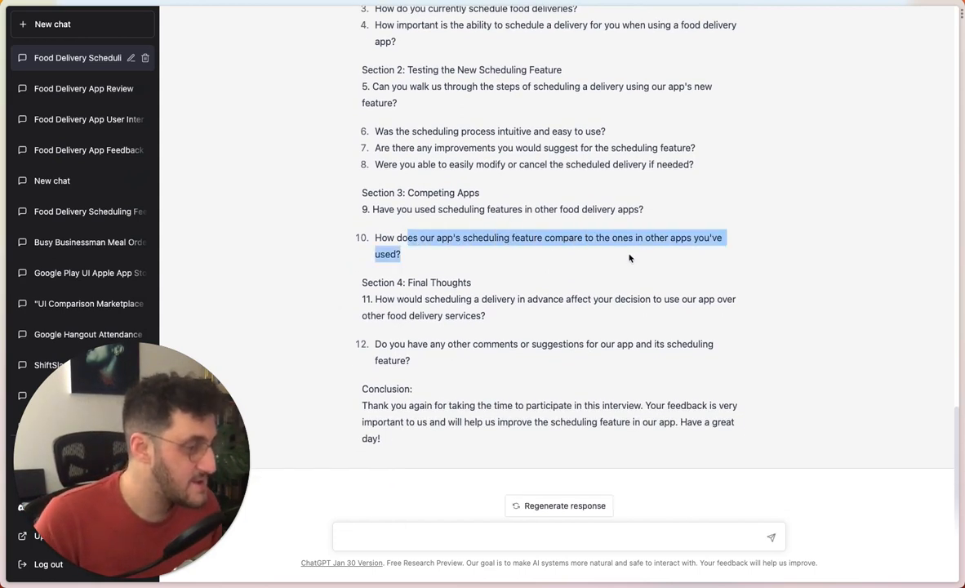
{"action": "scroll", "scroll_direction": "up", "scroll_amount": 3}
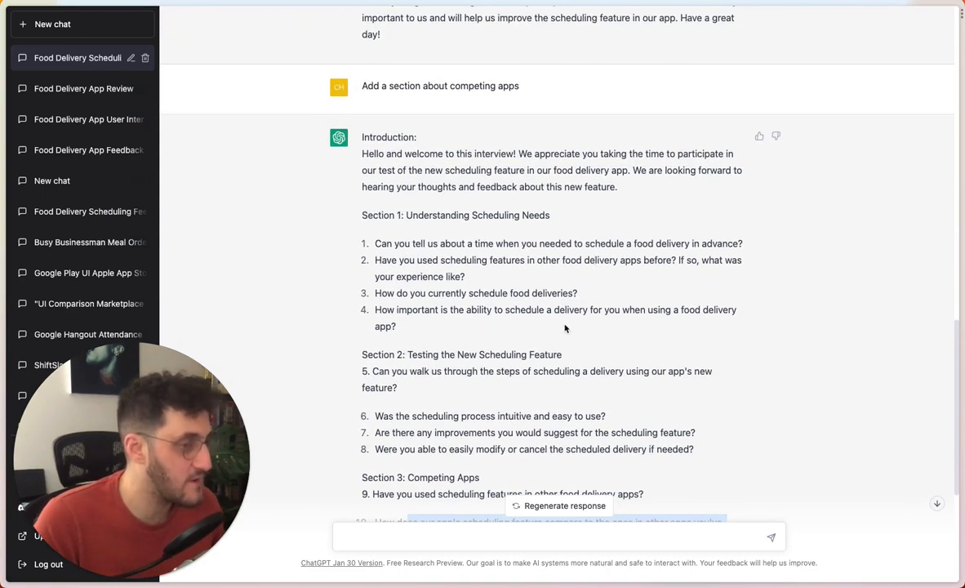
{"action": "scroll", "scroll_direction": "down", "scroll_amount": 3}
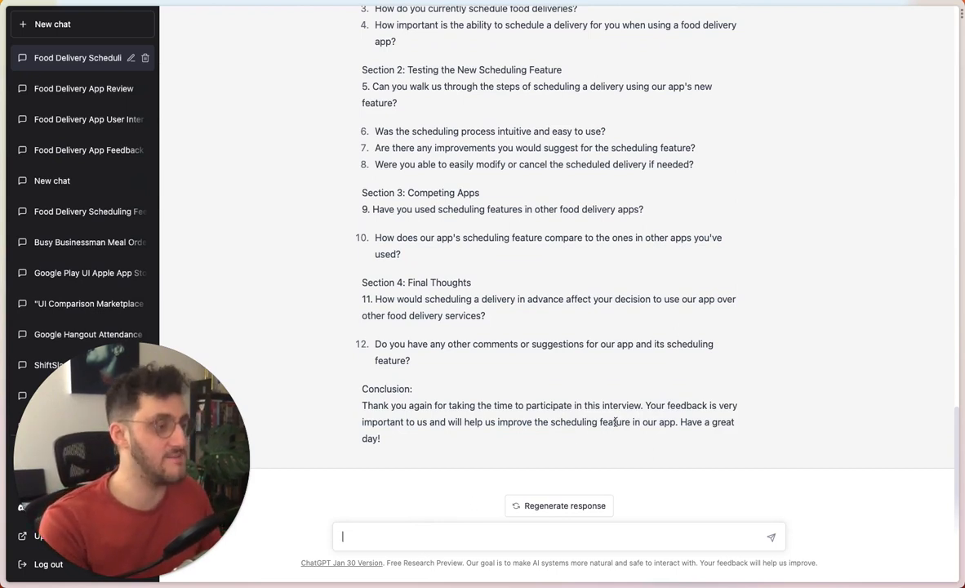
Step: Send 'Tailor this interview towards someone who isn't familiar with technology'
{"action": "type", "text": "Re"}
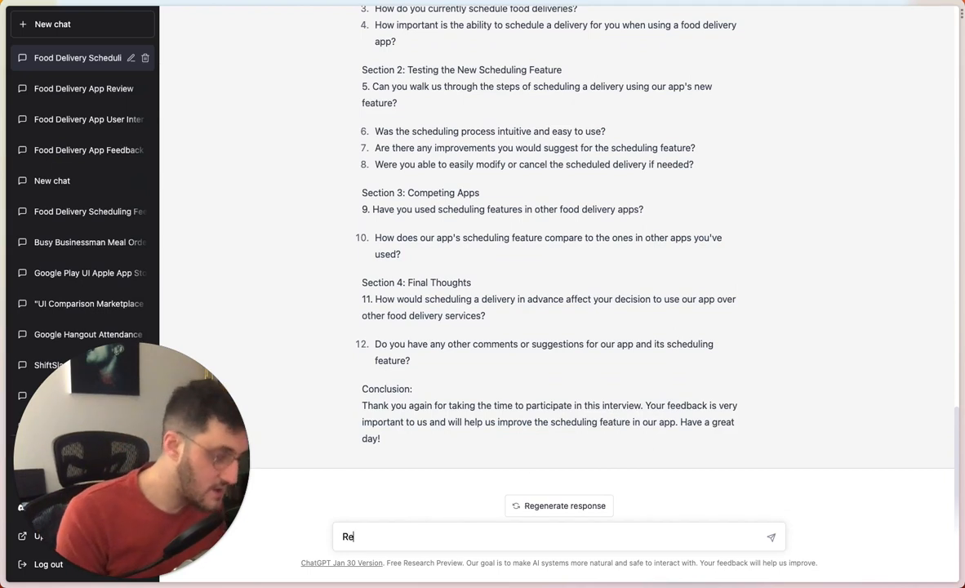
{"action": "type", "text": "write the"}
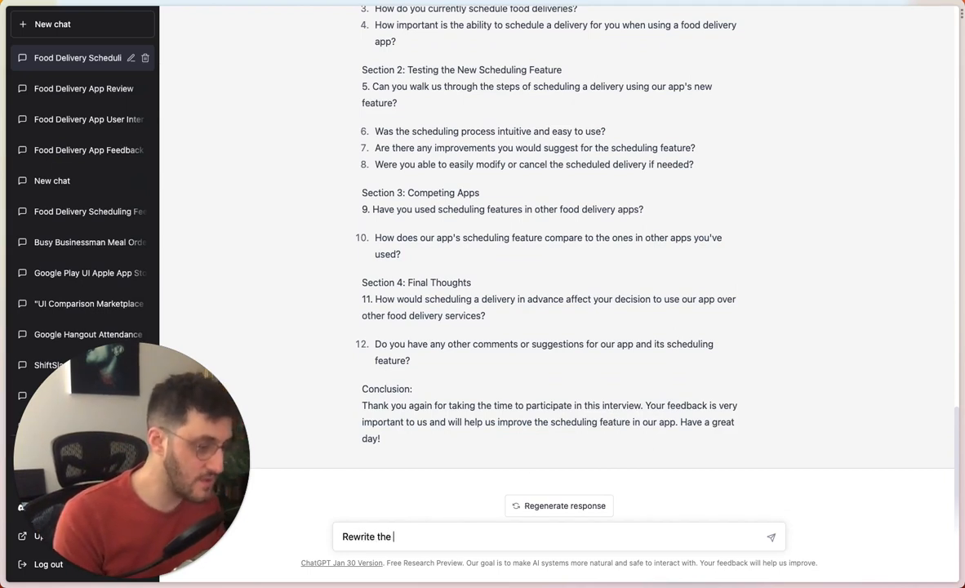
{"action": "type", "text": "interview"}
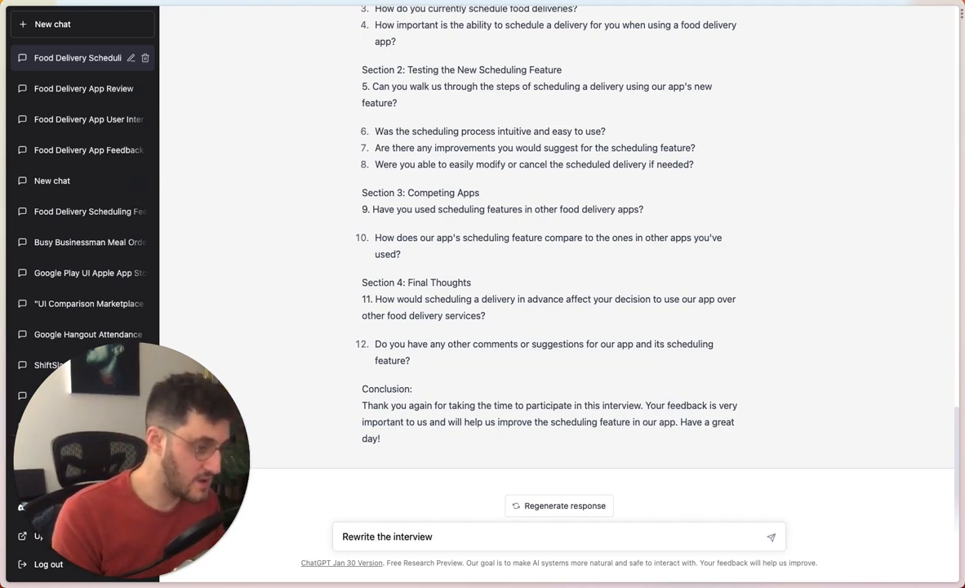
{"action": "type", "text": "Rewrite this to"}
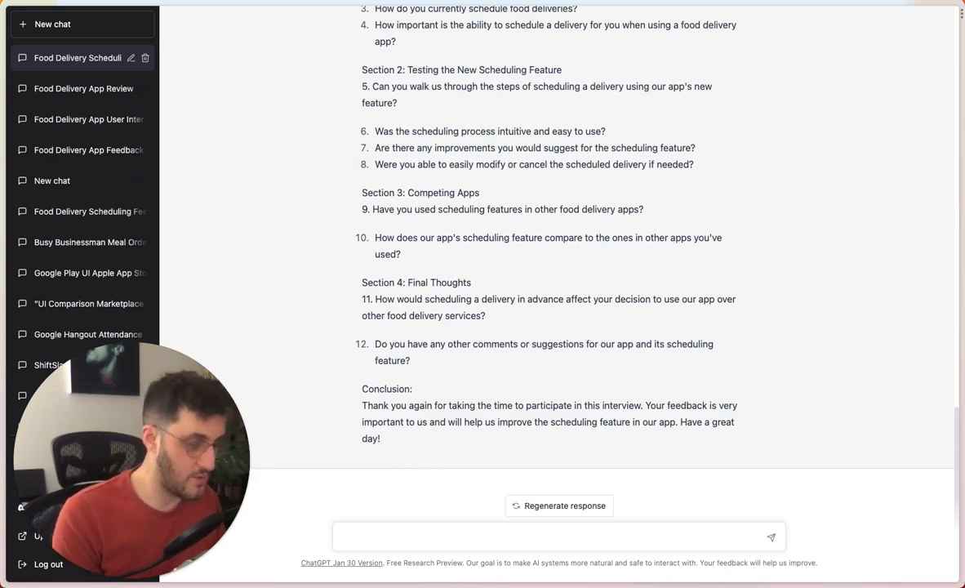
{"action": "type", "text": "Tailor"}
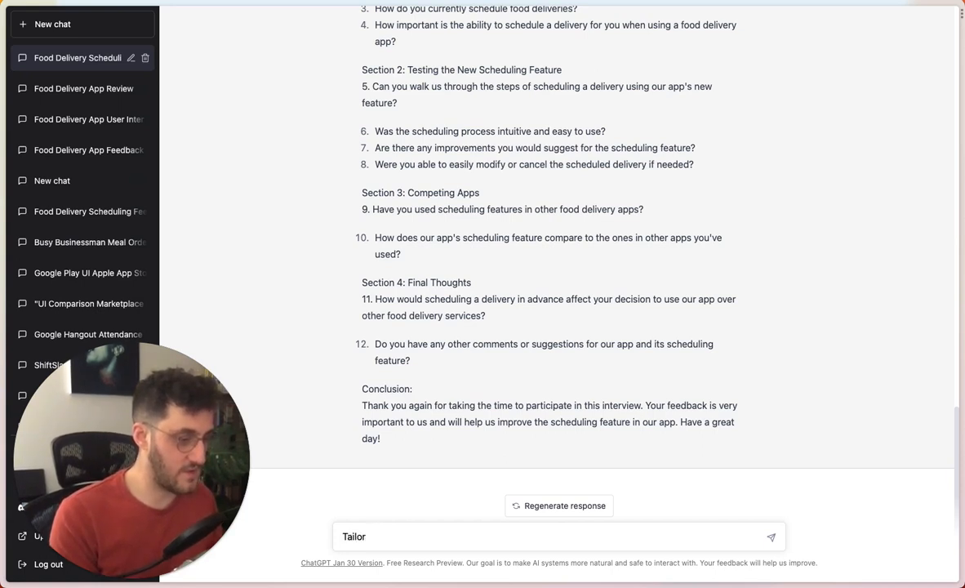
{"action": "type", "text": "this interview"}
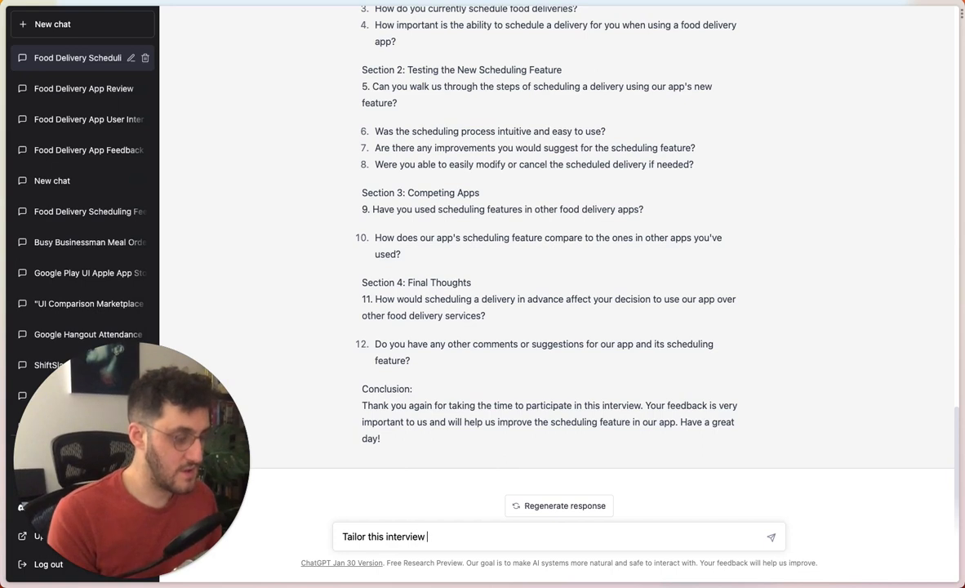
{"action": "type", "text": "towards someone who"}
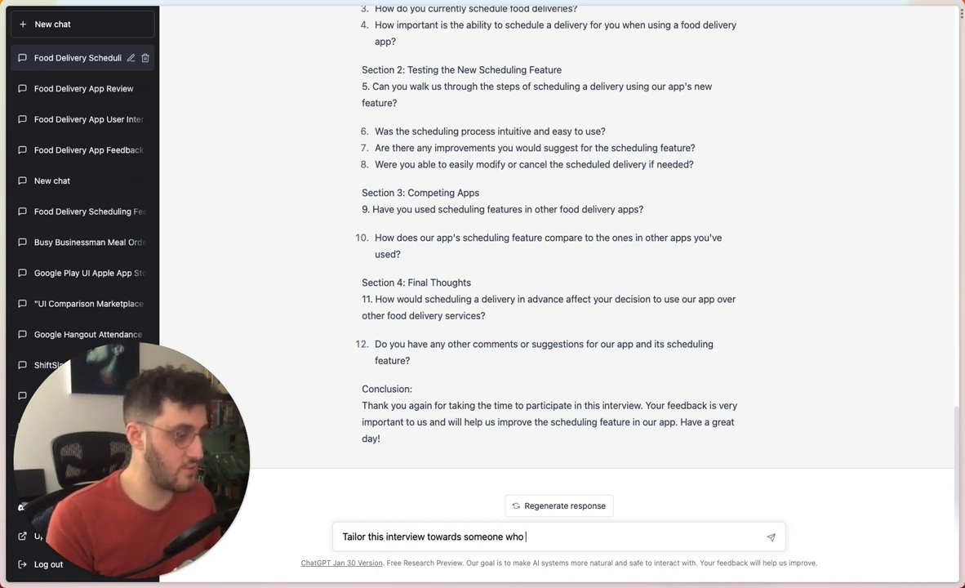
{"action": "type", "text": "isn't familiar wi"}
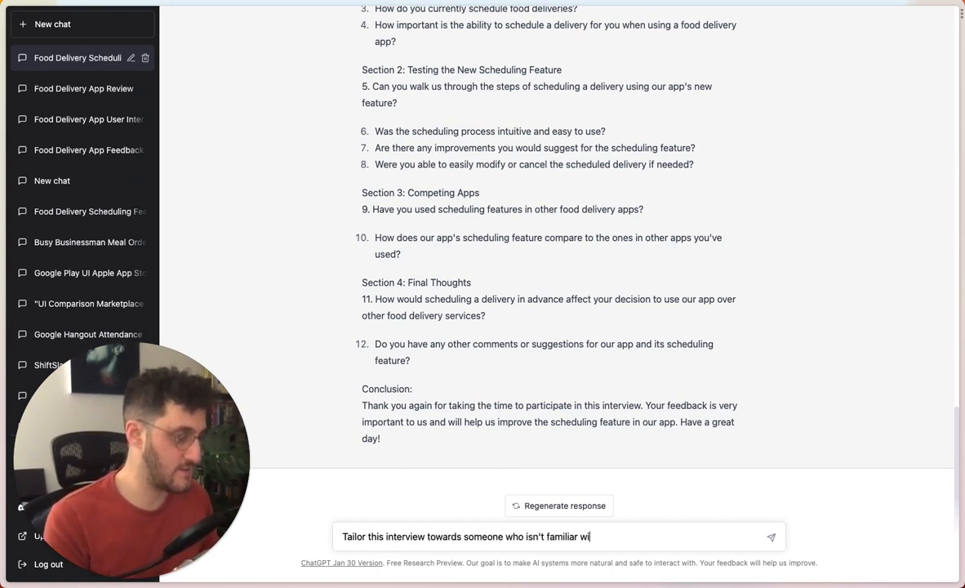
{"action": "type", "text": "th technca"}
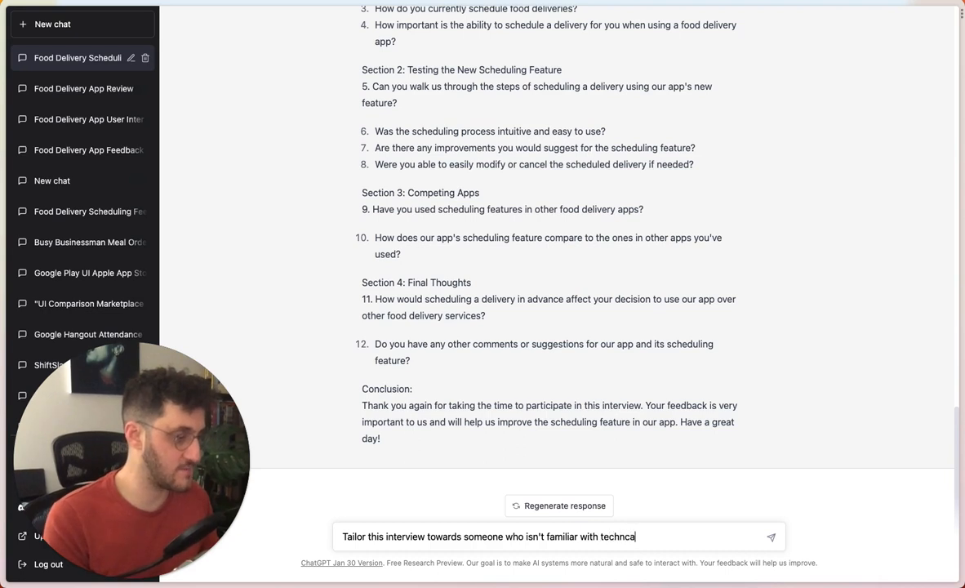
{"action": "type", "text": "ology"}
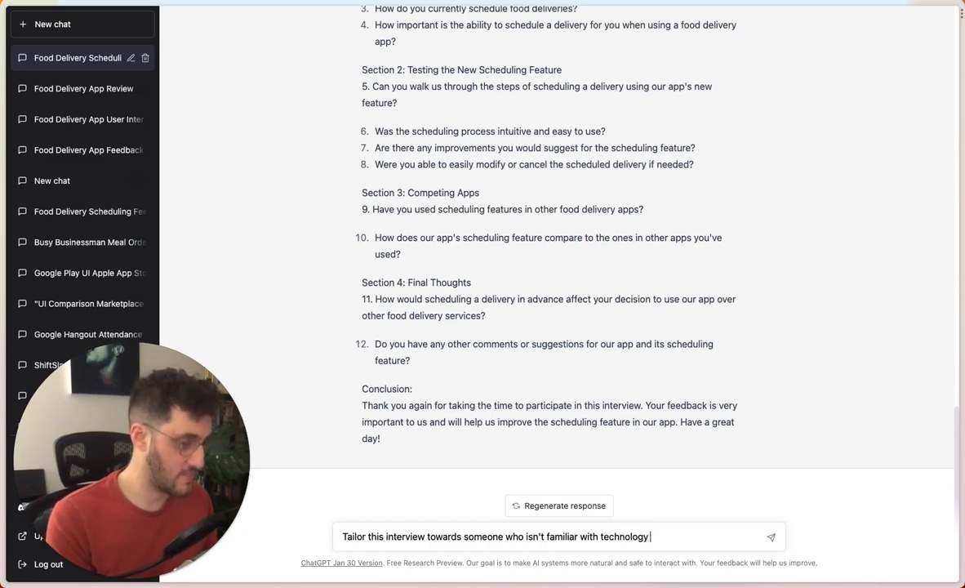
{"action": "key", "text": "Return"}
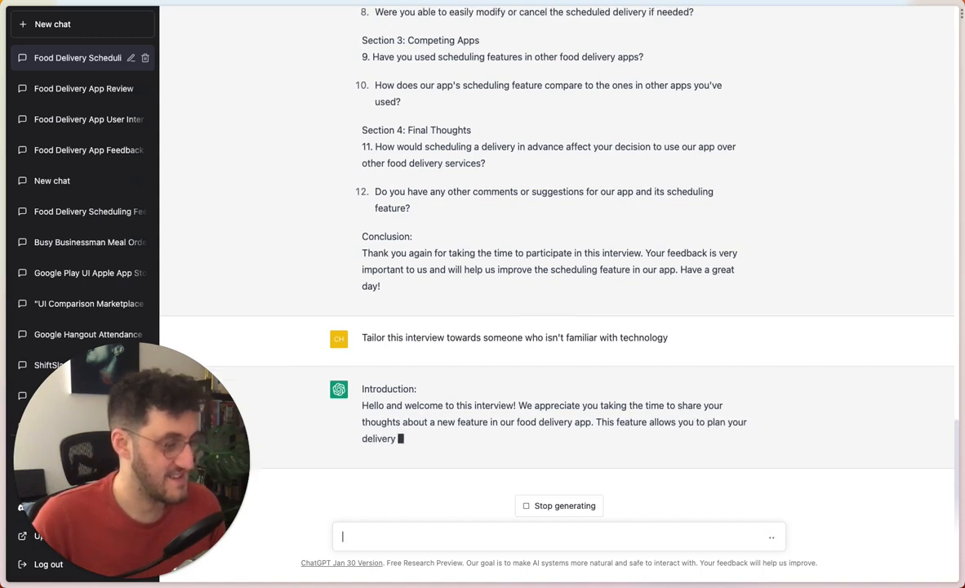
Step: Scroll through the simplified three-section, ten-question script as it generates
{"action": "scroll", "scroll_direction": "up", "scroll_amount": 3}
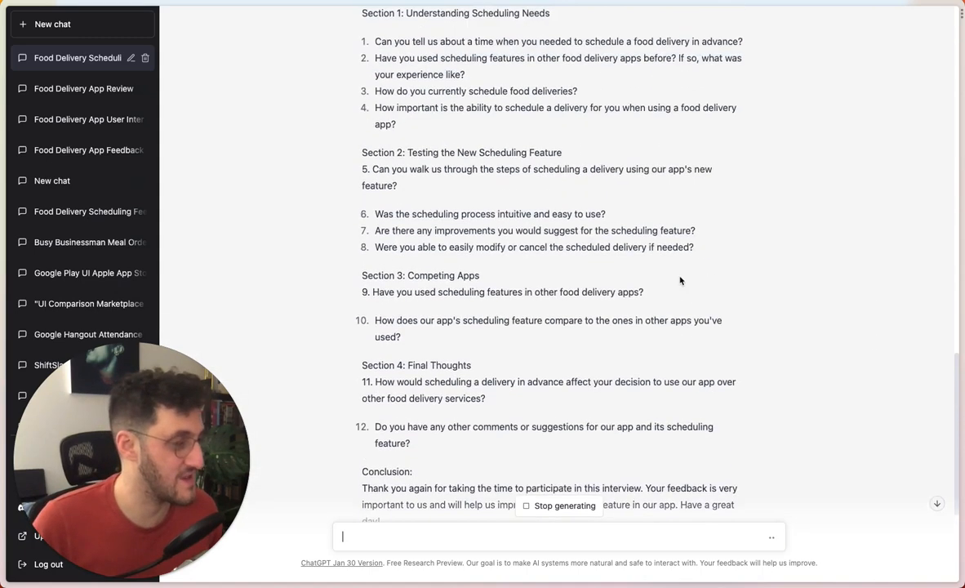
{"action": "scroll", "scroll_direction": "up", "scroll_amount": 3}
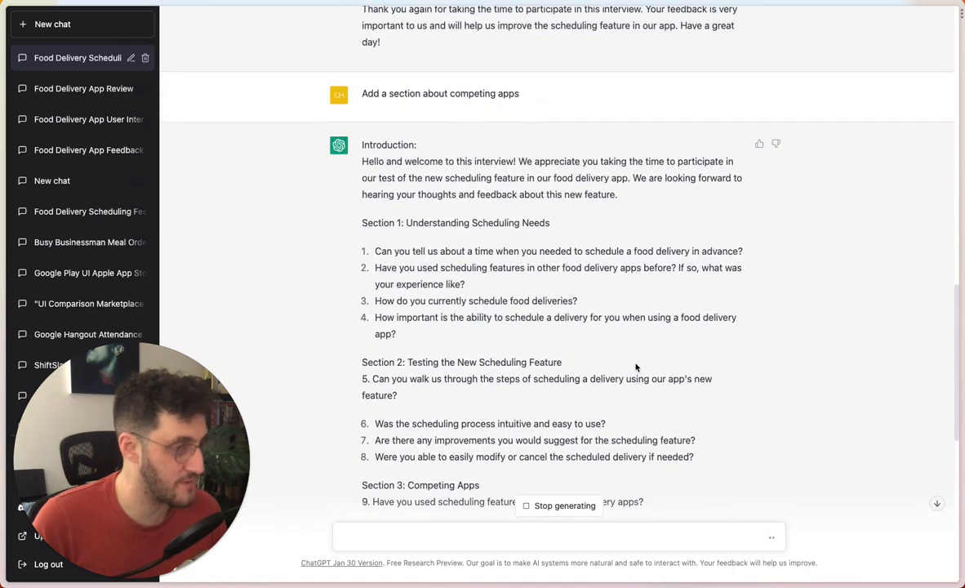
{"action": "scroll", "scroll_direction": "down", "scroll_amount": 3}
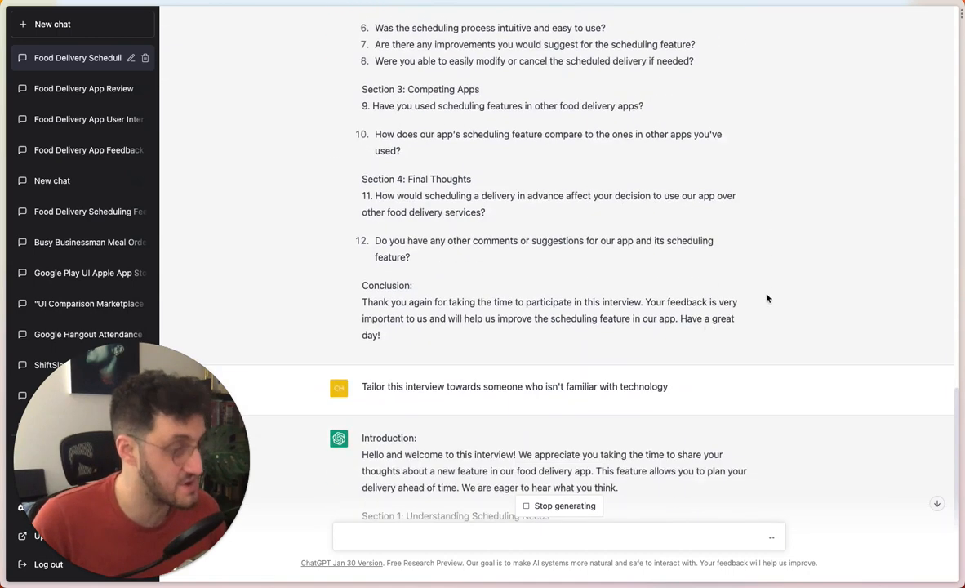
{"action": "scroll", "scroll_direction": "down", "scroll_amount": 3}
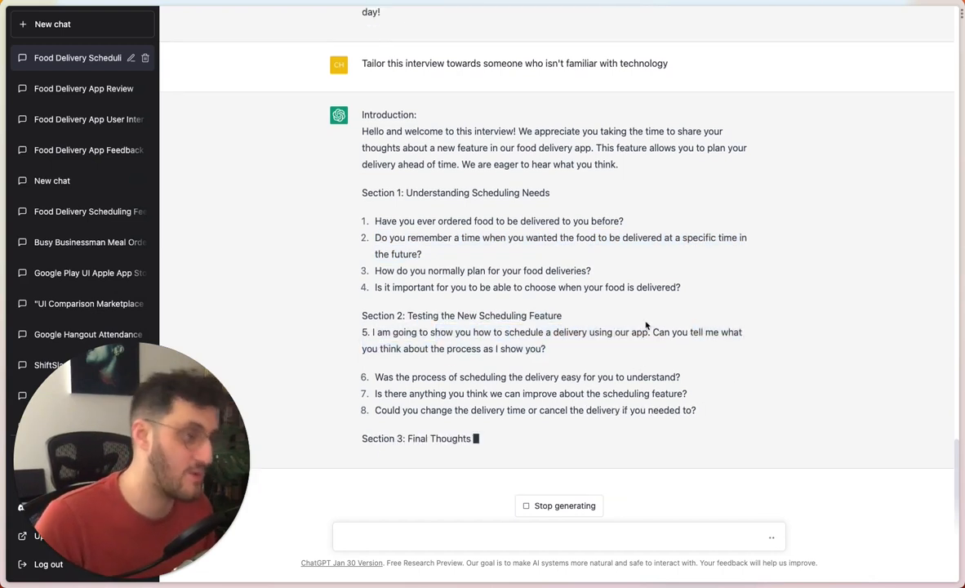
{"action": "scroll", "scroll_direction": "up", "scroll_amount": 3}
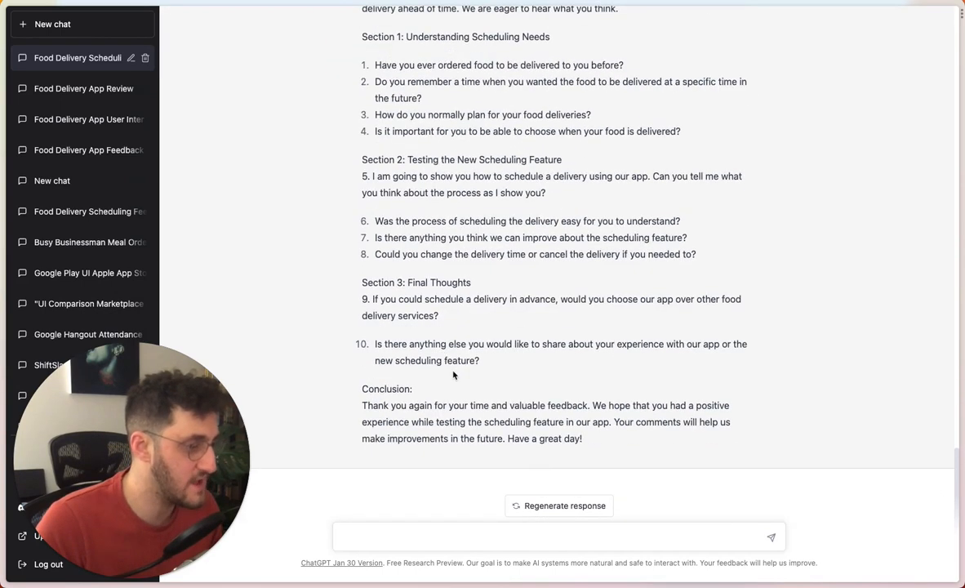
{"action": "mouse_move", "coordinate": [449, 345]}
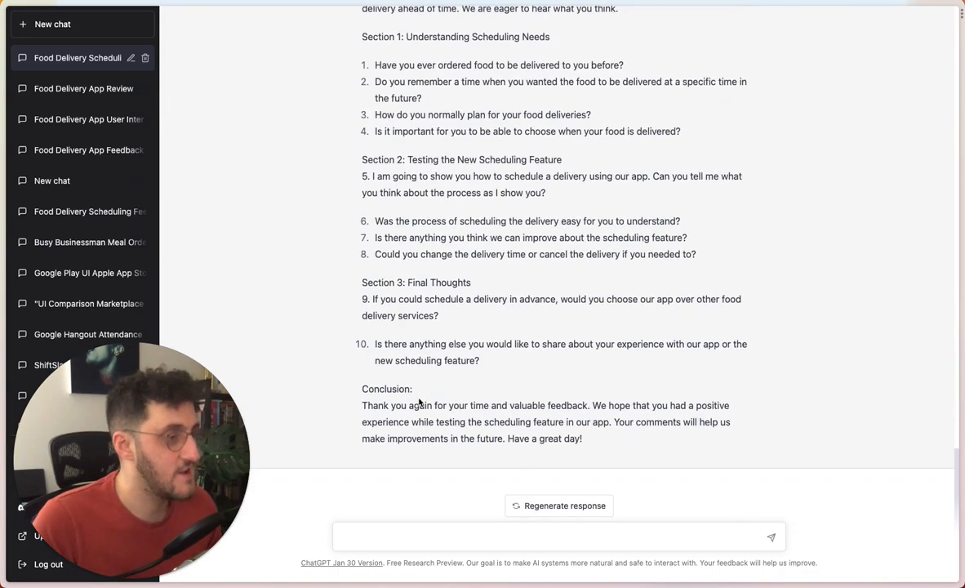
{"action": "mouse_move", "coordinate": [390, 520]}
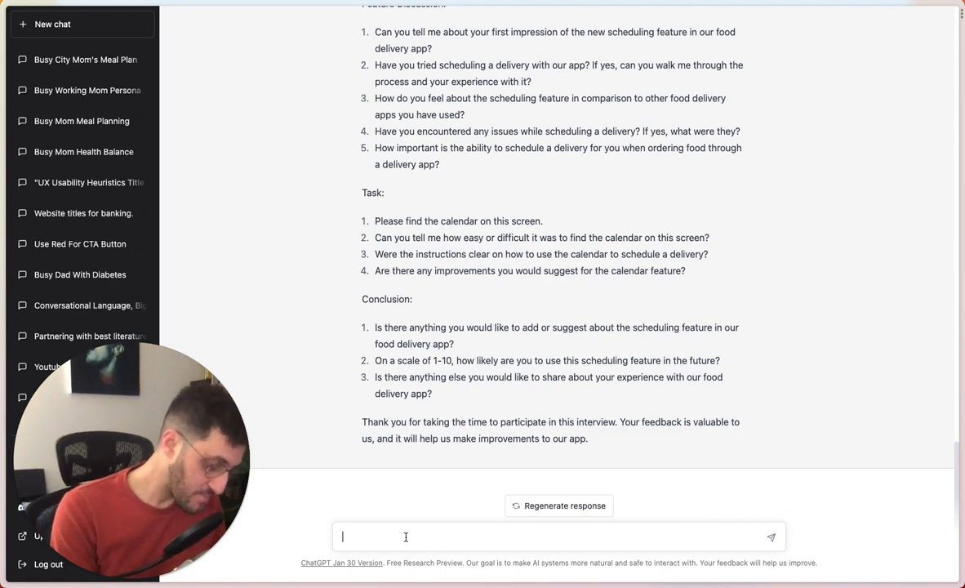
Step: Enter 'Give me a follow up email with a request to schedule a second interview'
{"action": "type", "text": "Give me a fo"}
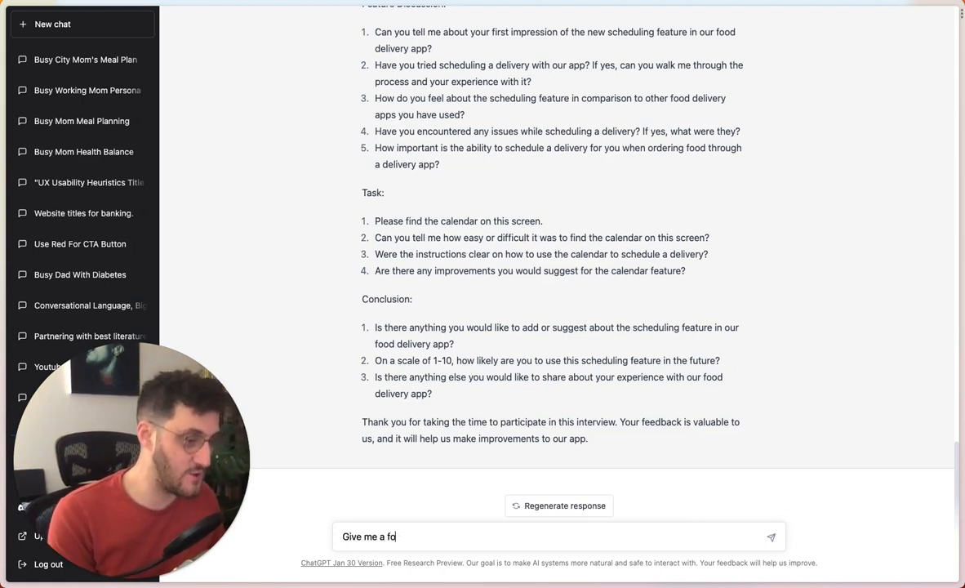
{"action": "type", "text": "llow up email"}
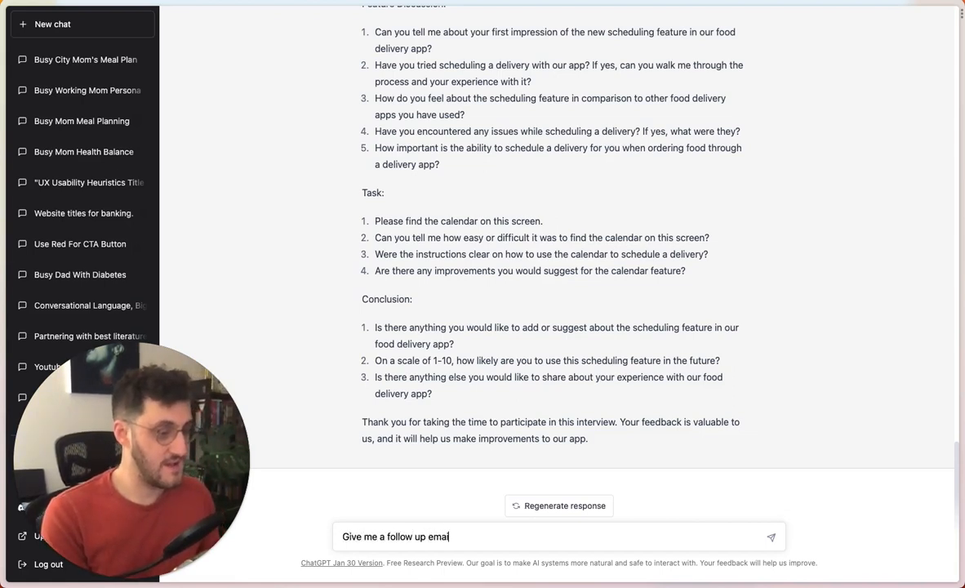
{"action": "type", "text": "with"}
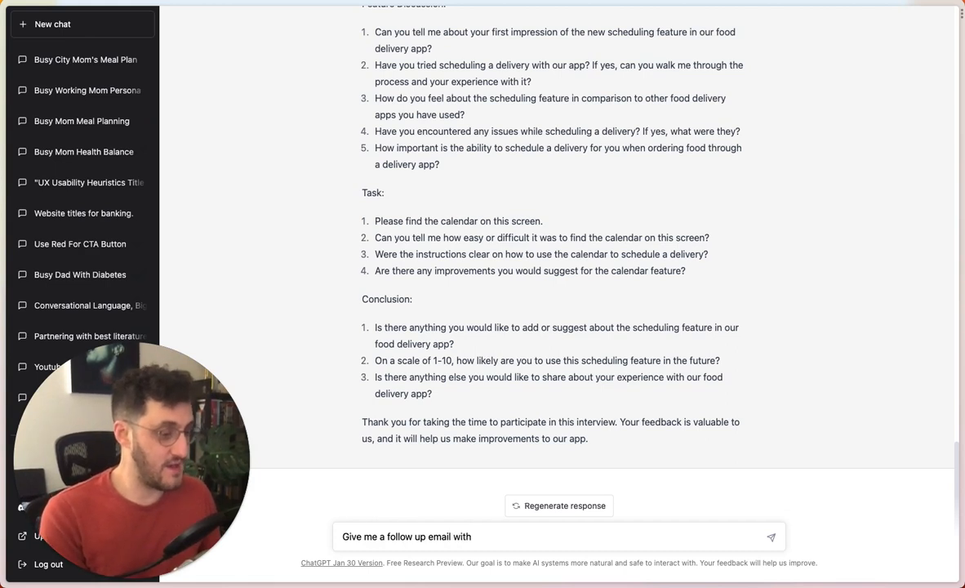
{"action": "type", "text": "a reque"}
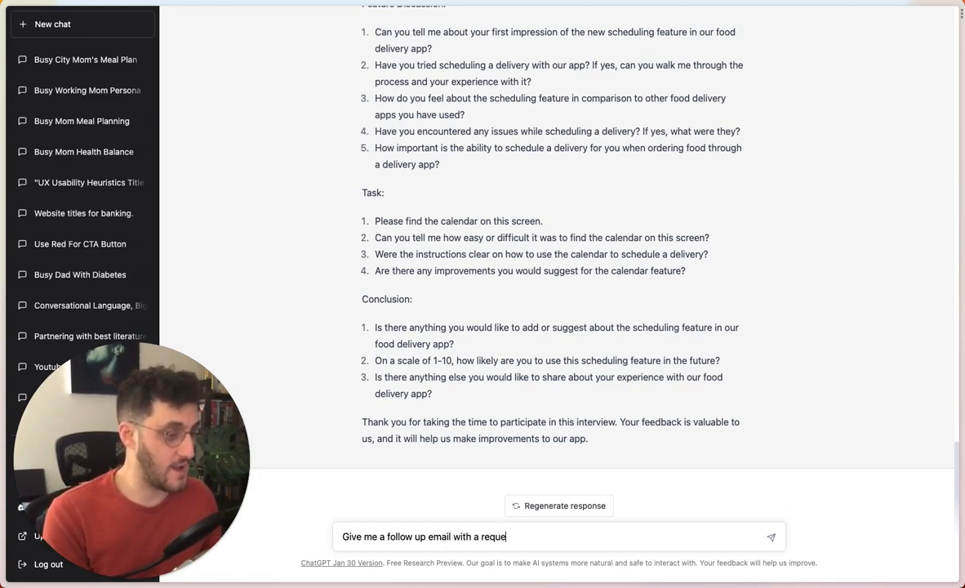
{"action": "type", "text": "st to schedule a s"}
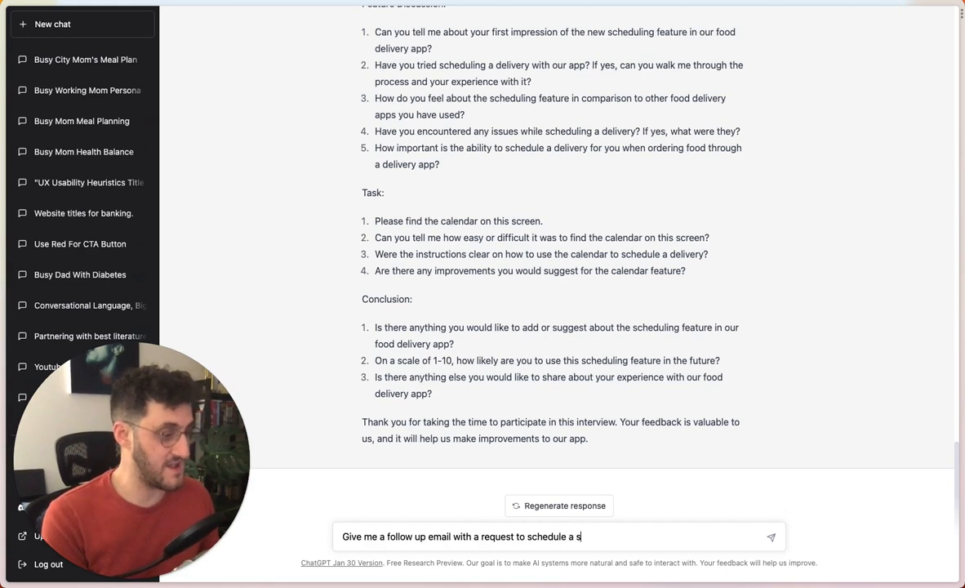
{"action": "type", "text": "econd interview"}
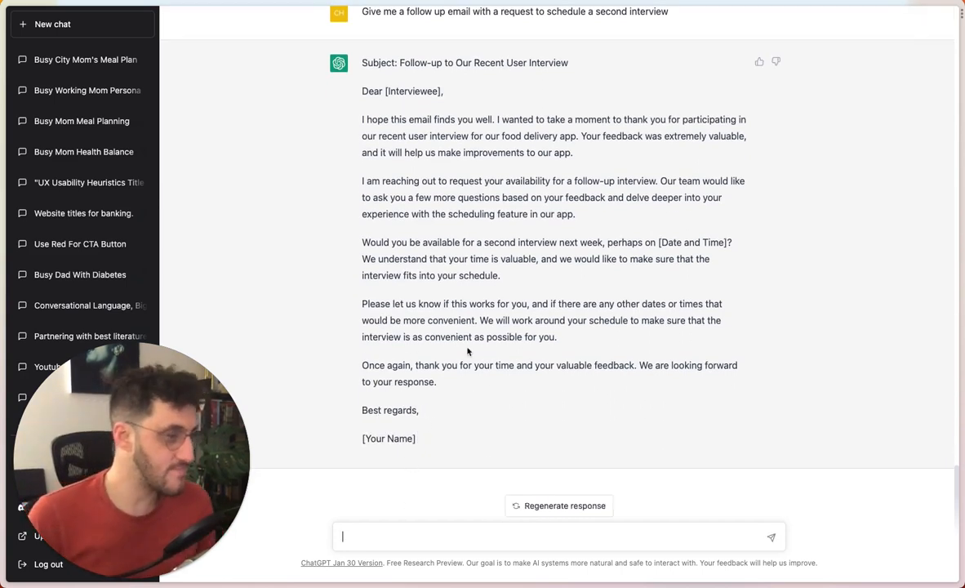
Step: Highlight a passage of the displayed interview script text
{"action": "left_click_drag", "start_coordinate": [361, 242], "coordinate": [499, 276]}
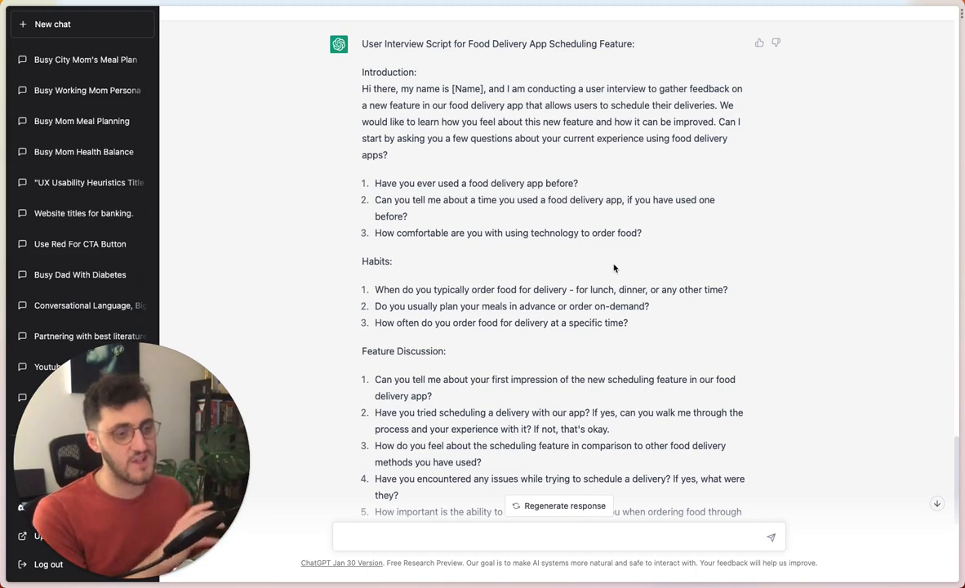
{"action": "scroll", "scroll_direction": "down", "scroll_amount": 3}
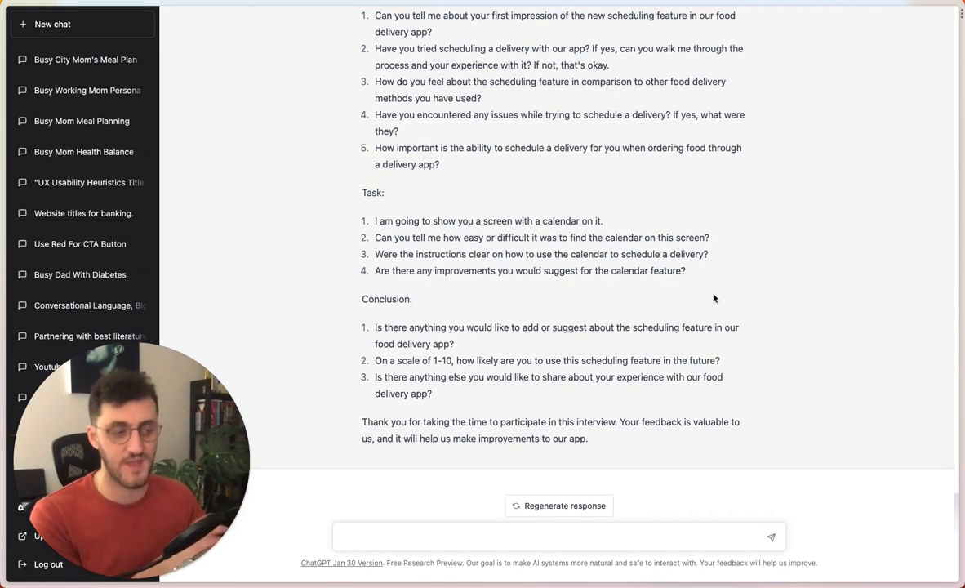